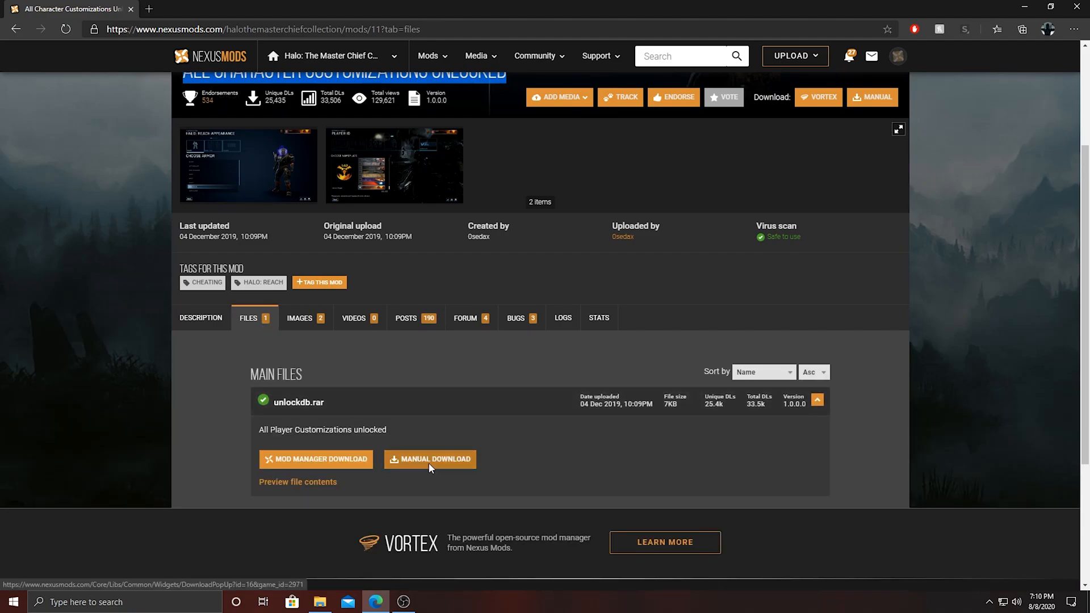
# Manually download unlockdb.rar from the mod's Files tab on Nexus Mods
pyautogui.click(430, 459)
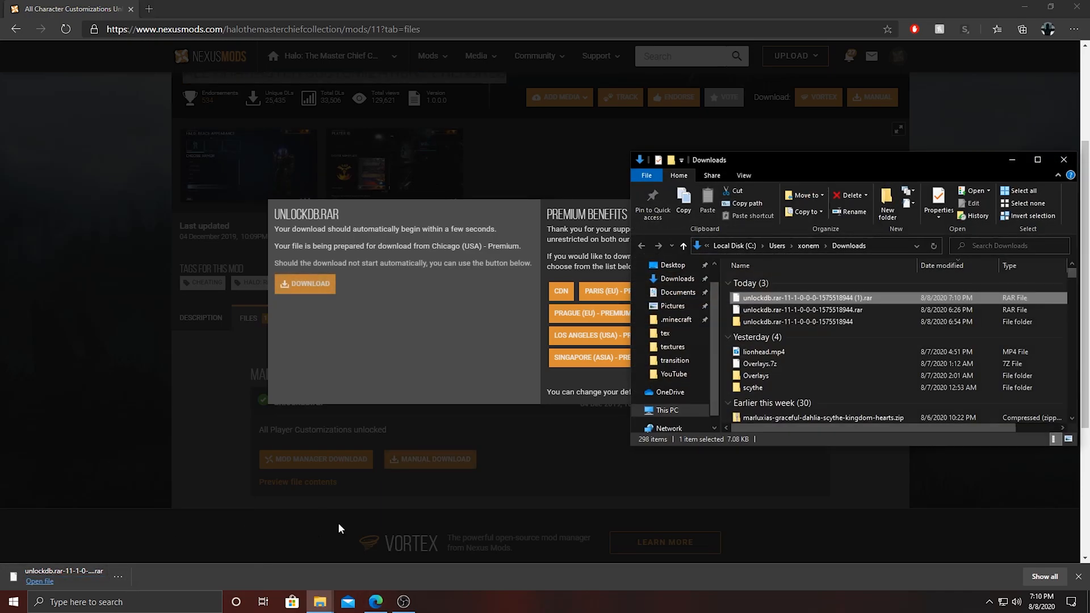
# Bring up the context menu for the downloaded unlockdb.rar archive in Downloads
pyautogui.rightClick(799, 309)
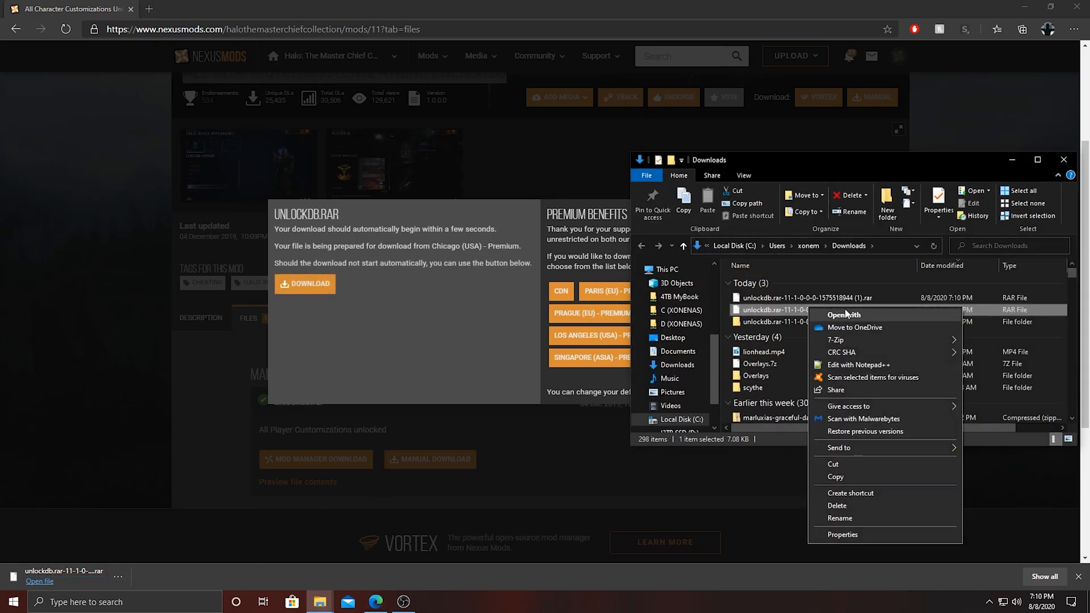
pyautogui.moveTo(836, 340)
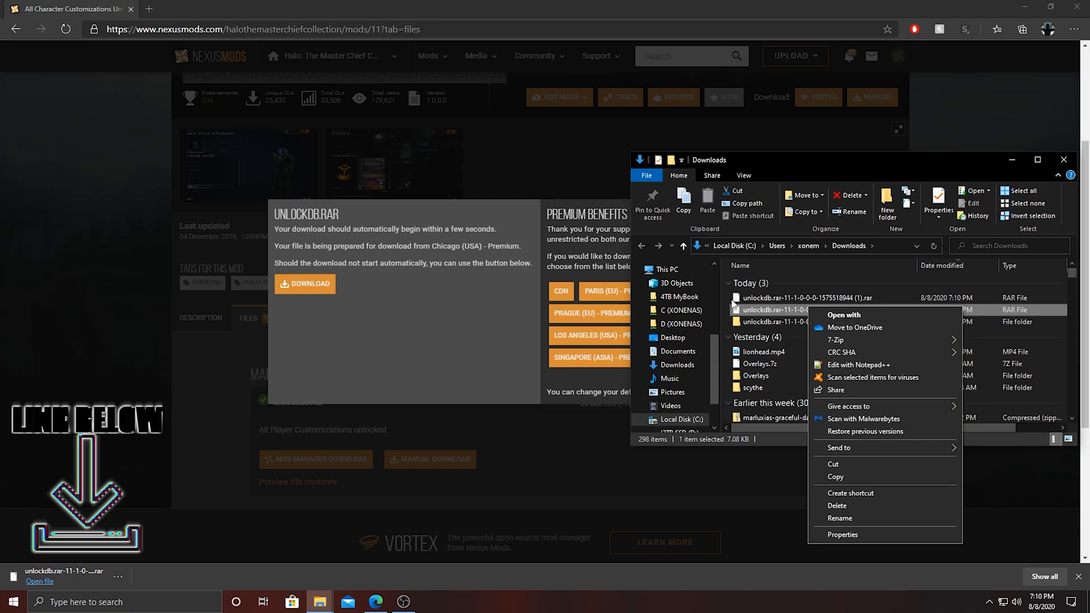
pyautogui.moveTo(746, 311)
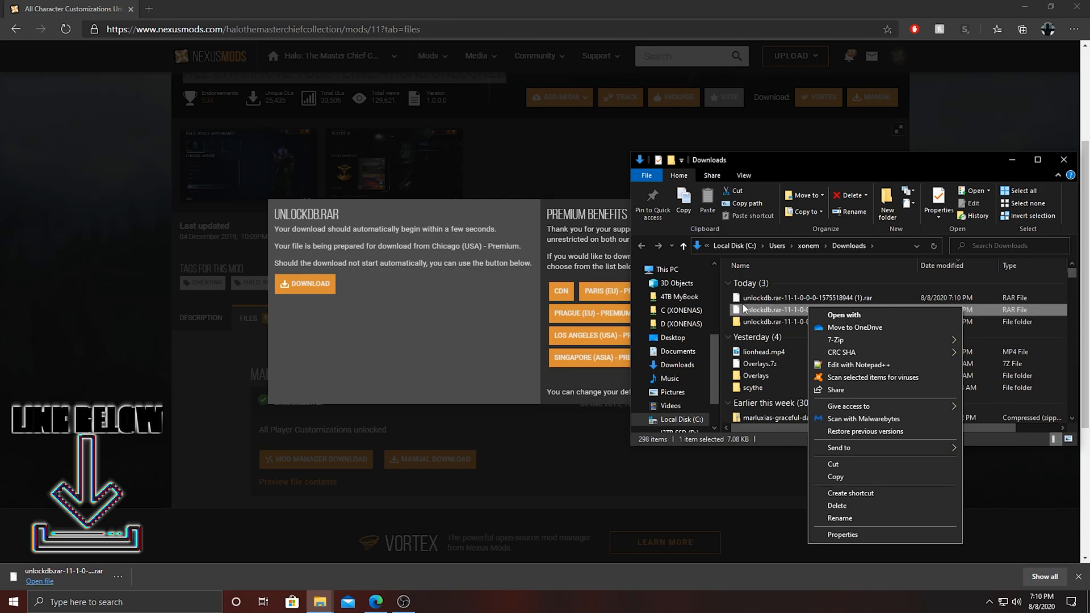
pyautogui.moveTo(837, 340)
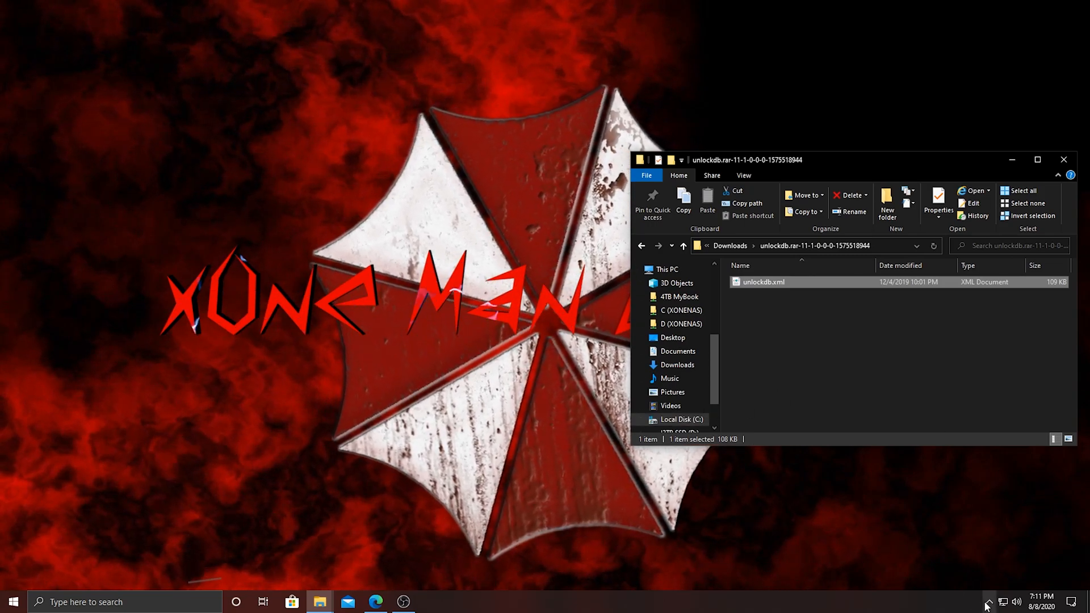
# Open Halo: MCC's local install folder via Steam Library's Manage > Browse local files
pyautogui.click(986, 601)
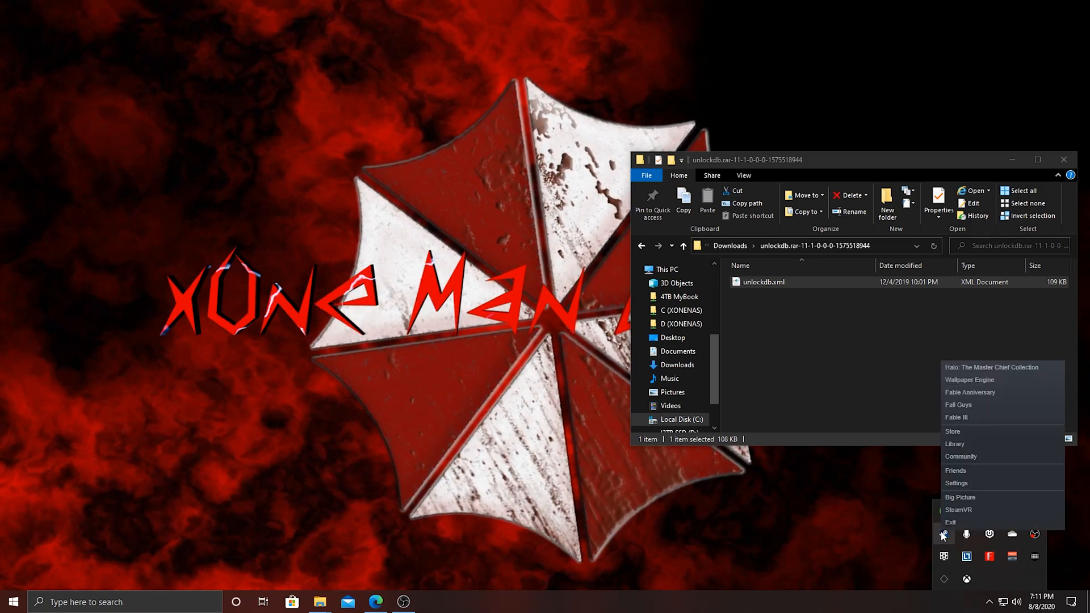
pyautogui.click(954, 443)
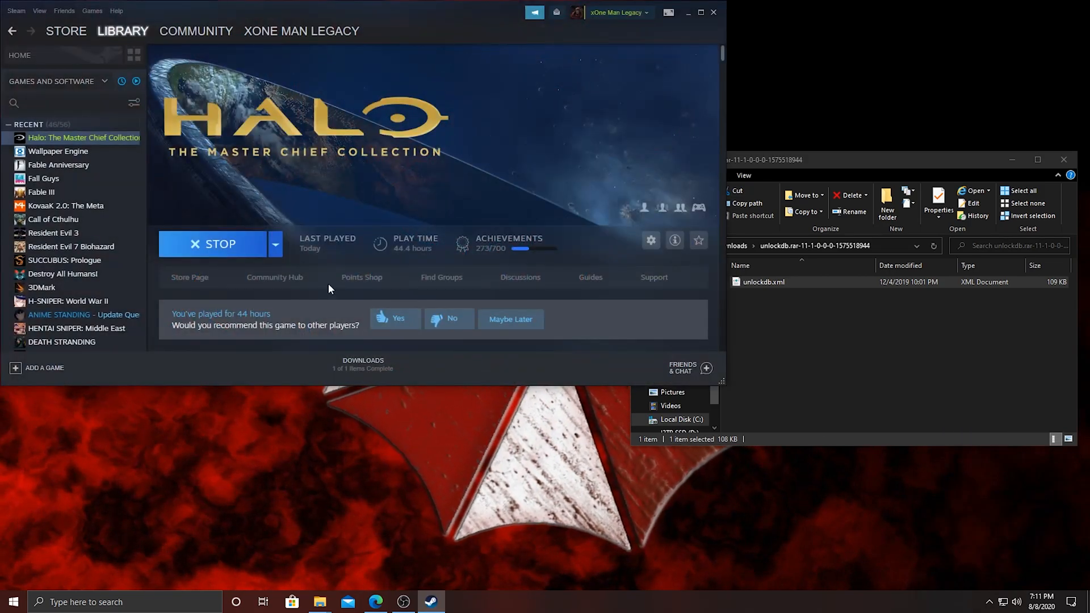
pyautogui.rightClick(84, 136)
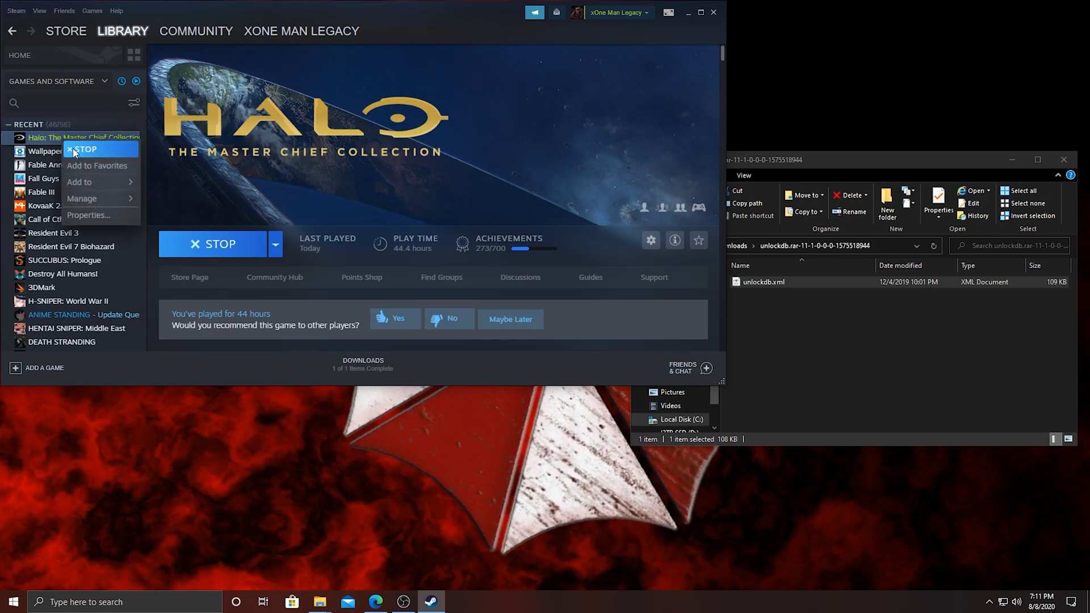
pyautogui.moveTo(82, 198)
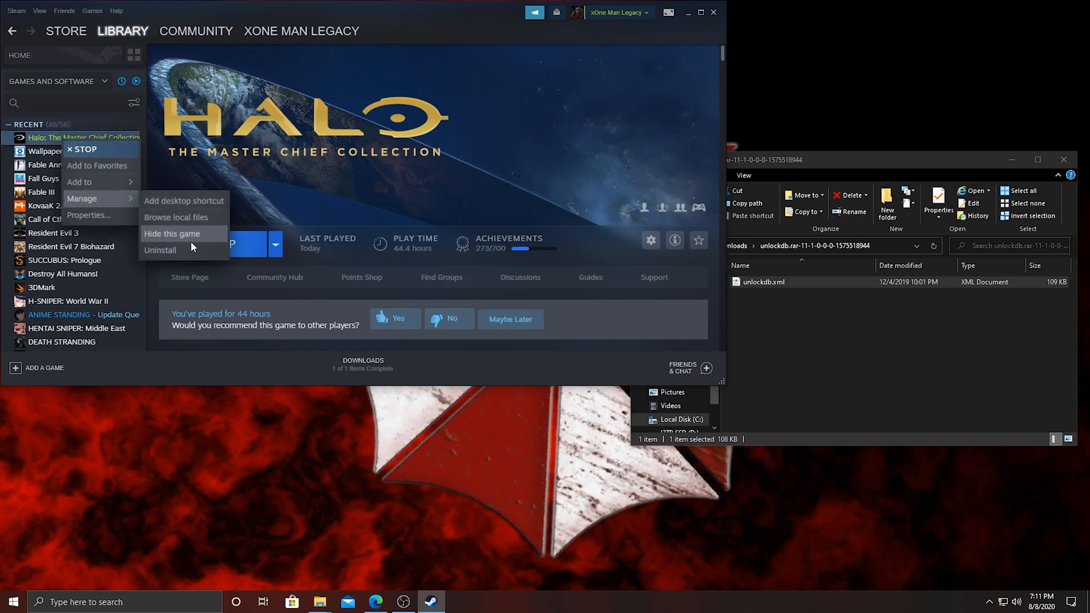
pyautogui.moveTo(175, 216)
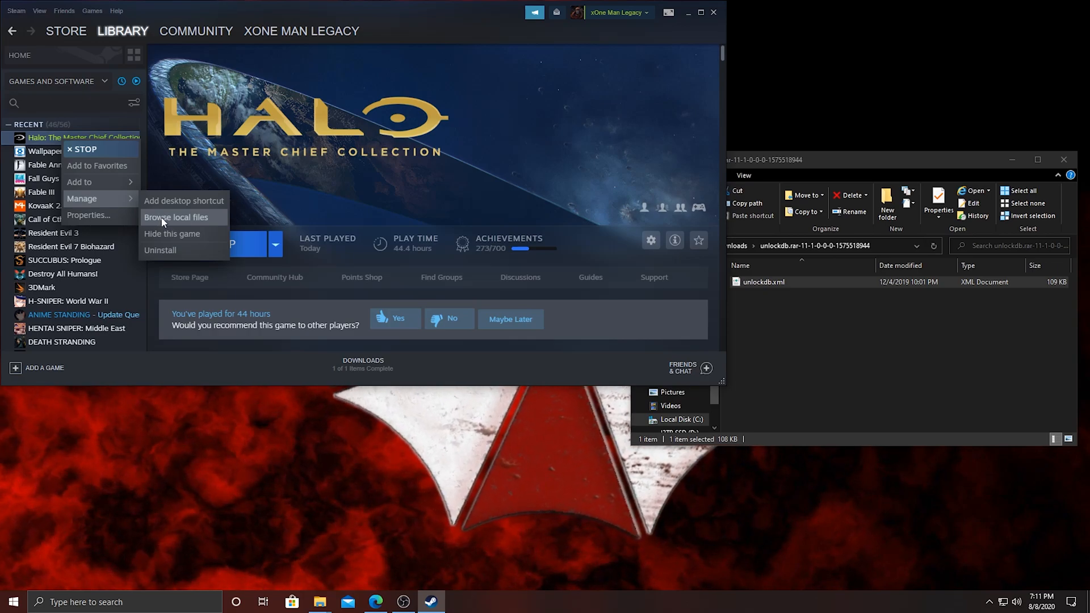
pyautogui.click(176, 216)
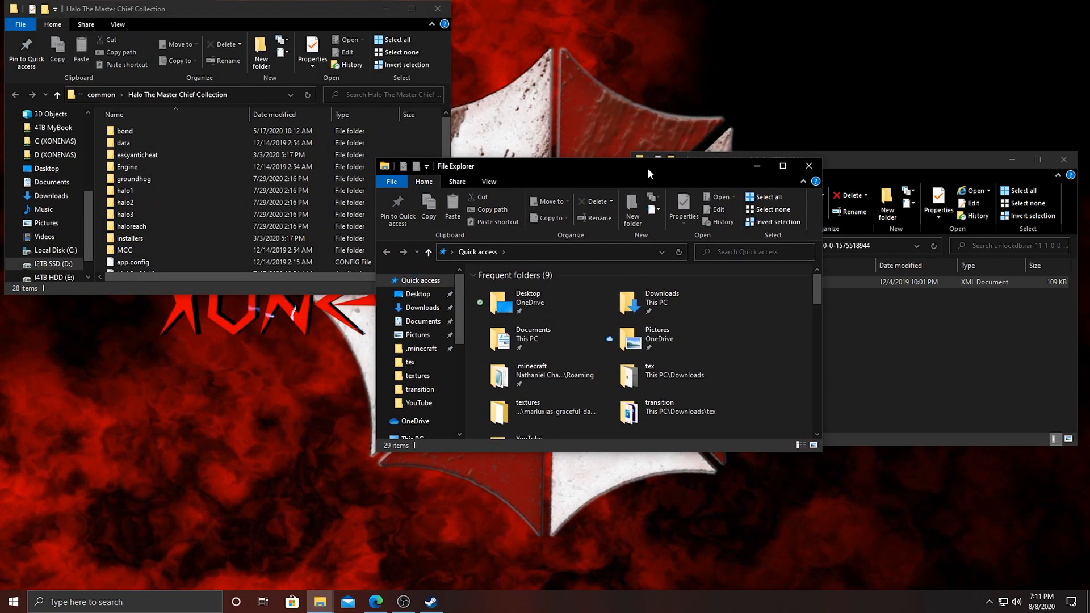
# Navigate the second Explorer window to D:\Program Files\ModifiableWindowsApps\HaloMCC
pyautogui.moveTo(650, 173); pyautogui.dragTo(731, 181)
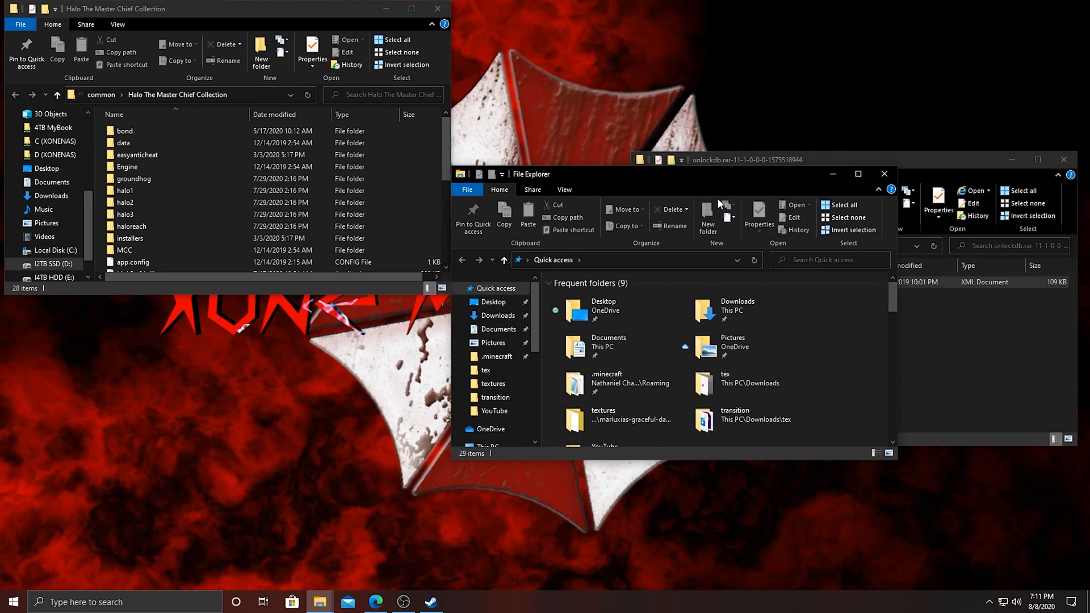
pyautogui.moveTo(604, 346)
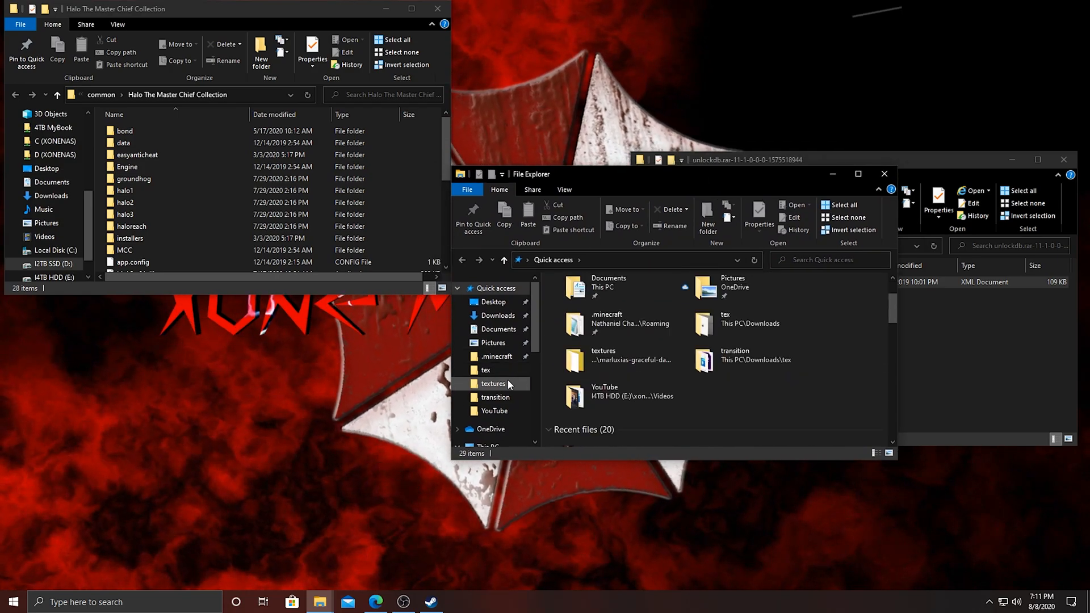
pyautogui.click(499, 356)
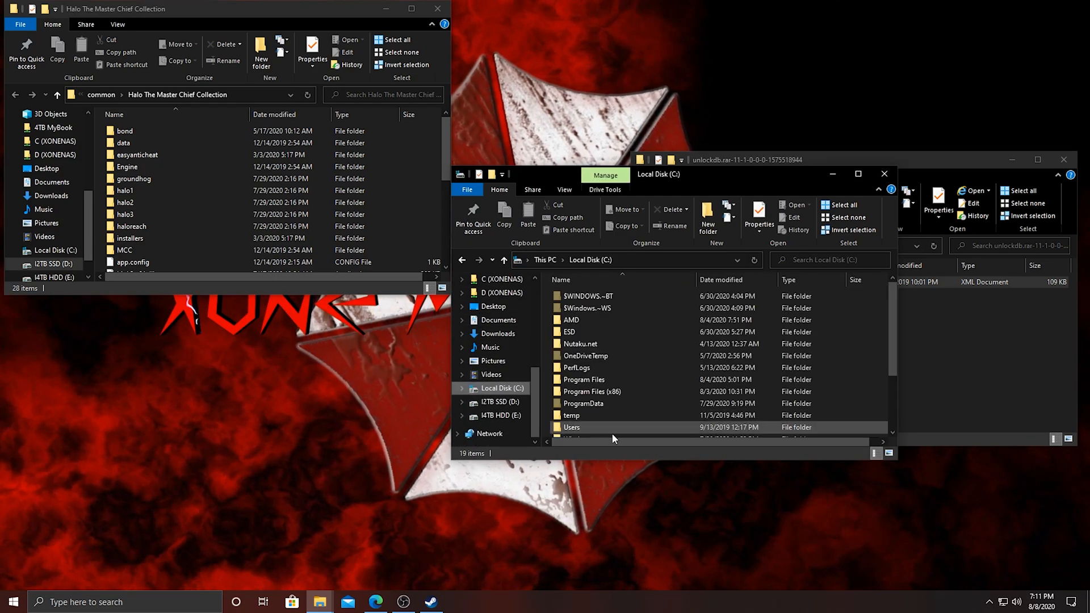
pyautogui.doubleClick(584, 380)
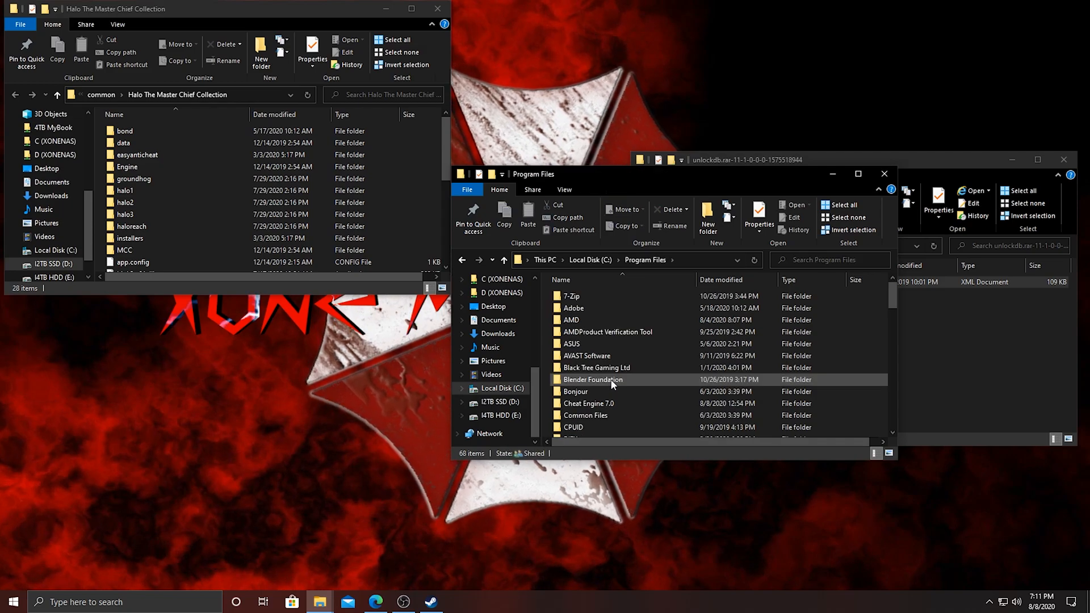
pyautogui.scroll(-3)
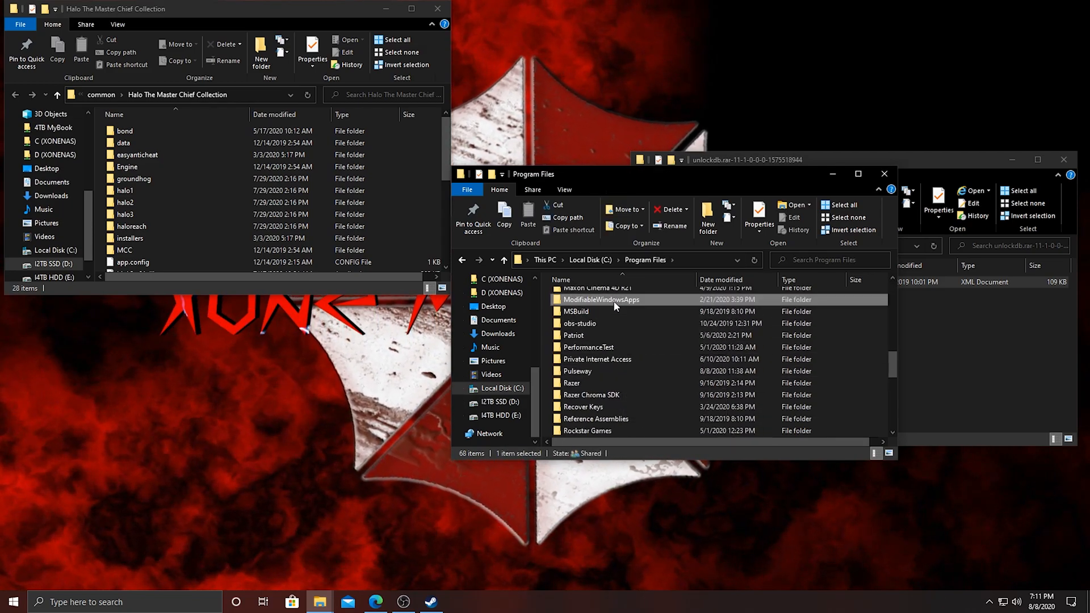
pyautogui.doubleClick(600, 299)
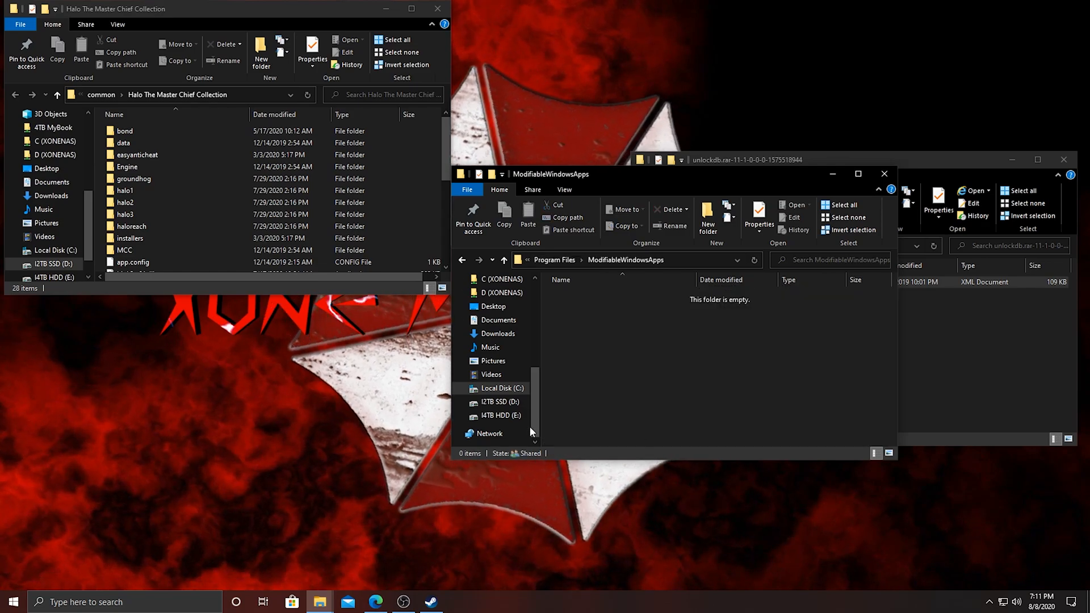
pyautogui.click(502, 401)
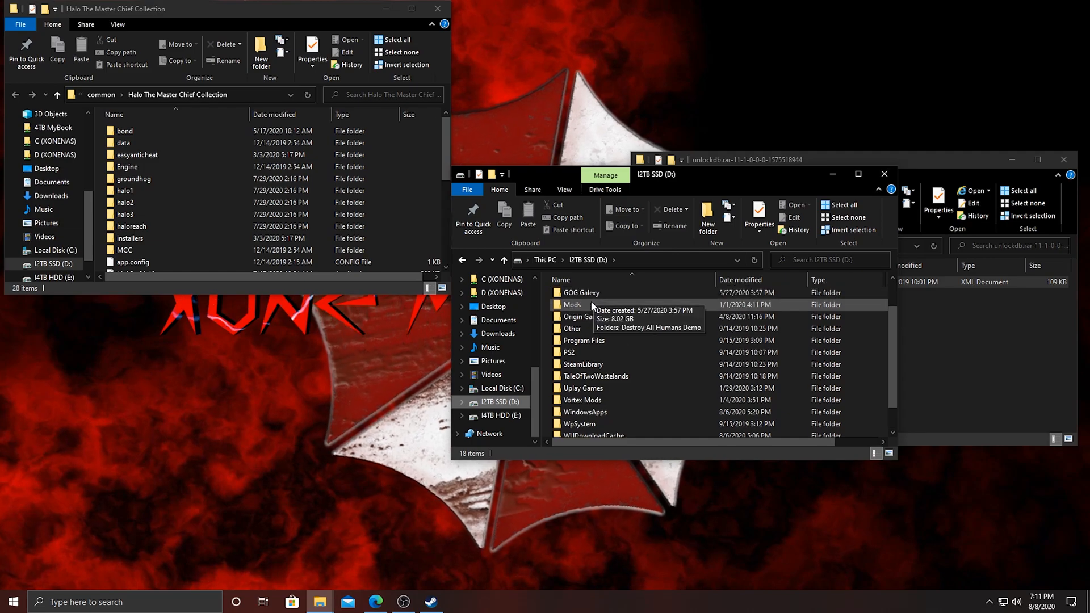
pyautogui.doubleClick(582, 340)
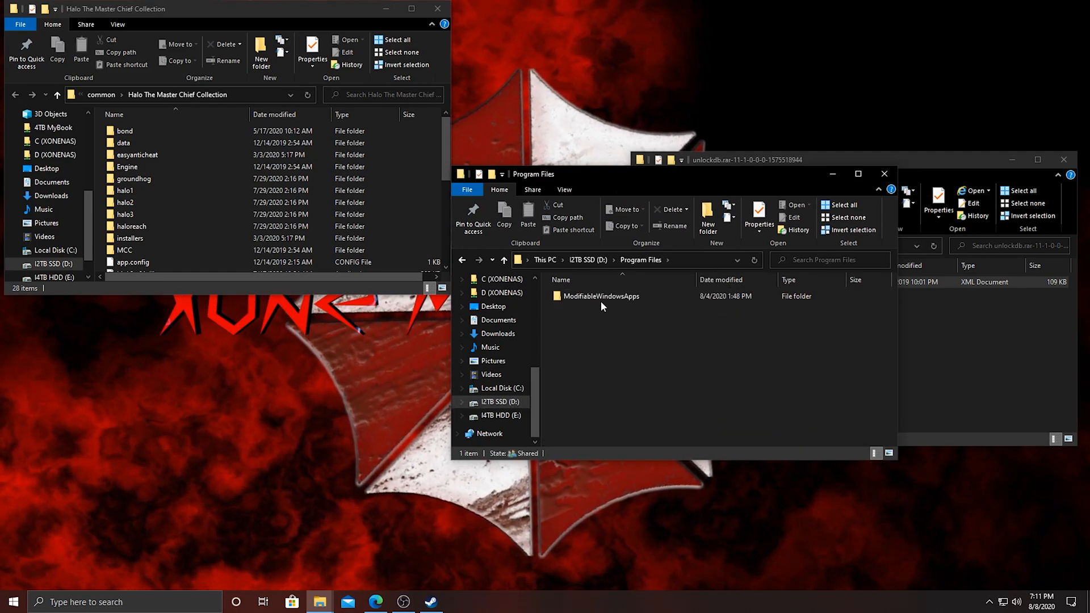
pyautogui.doubleClick(602, 295)
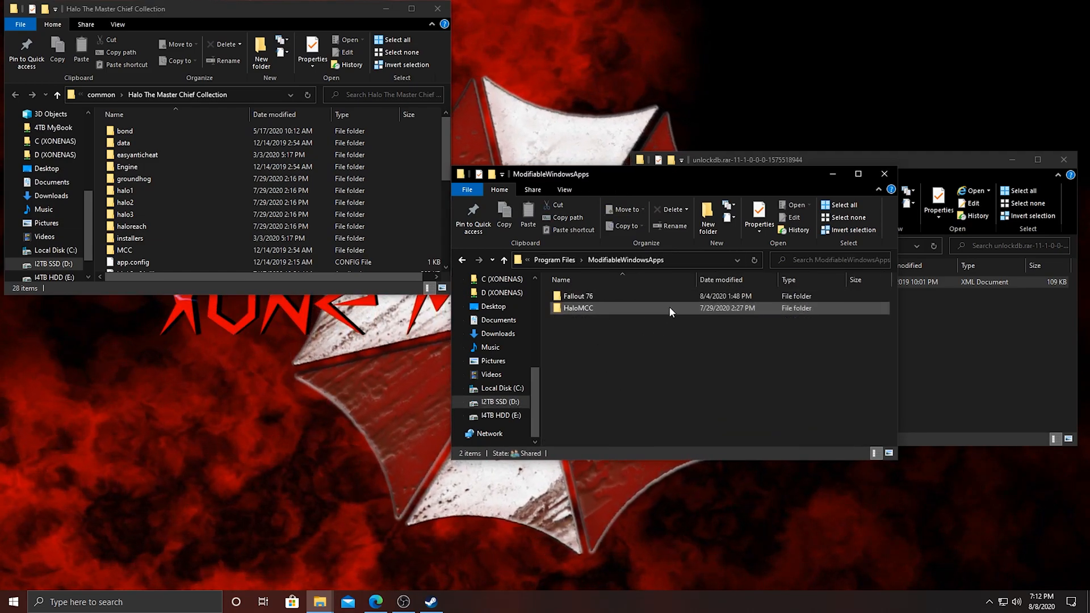
pyautogui.moveTo(576, 308)
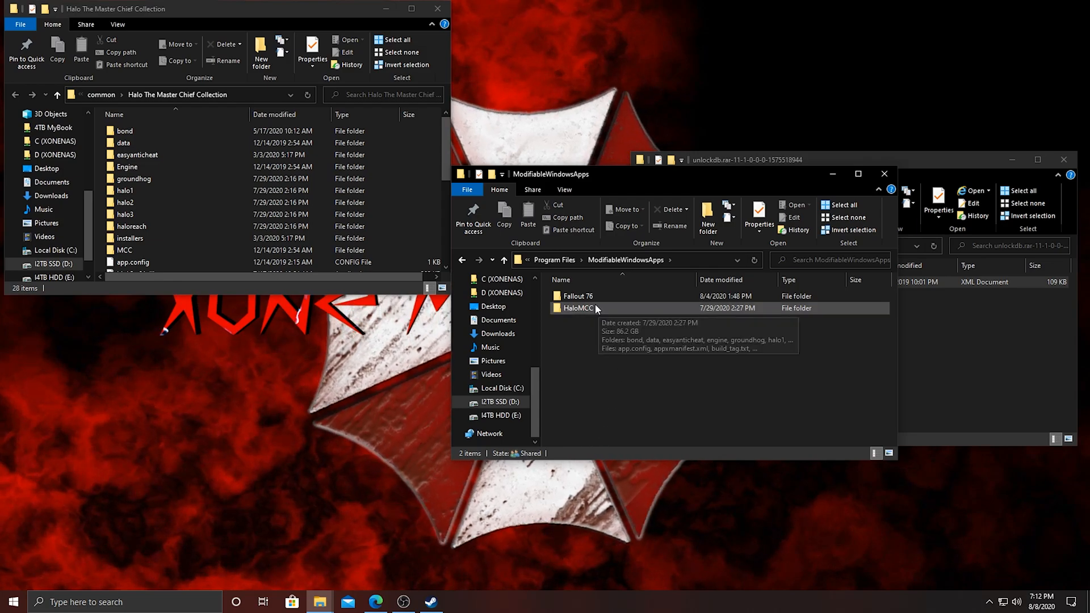
pyautogui.doubleClick(577, 307)
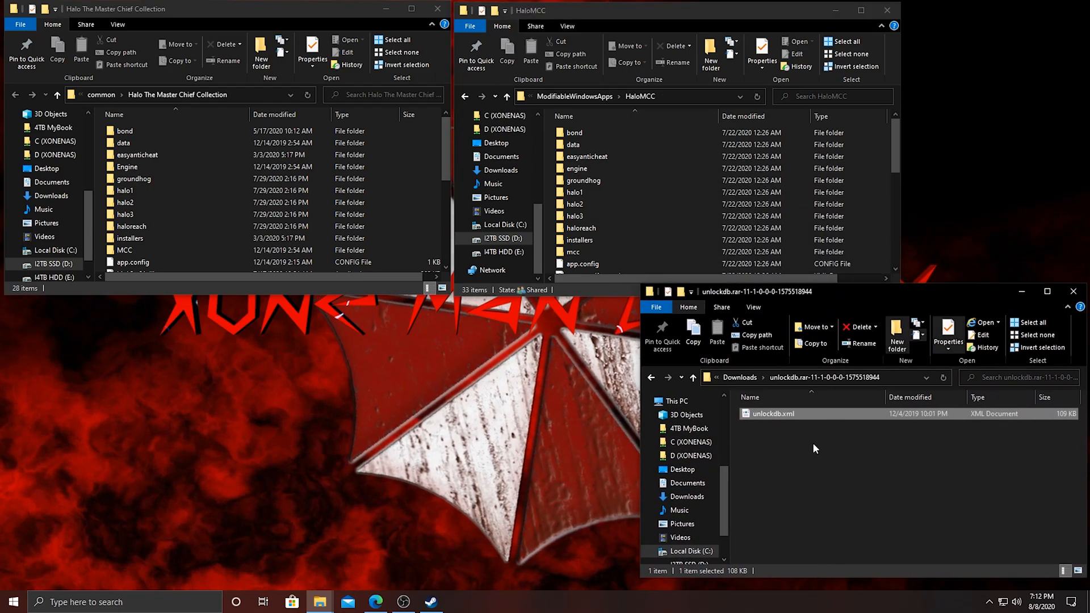
# Delete the old unlockdb.xml from data\ui in both the Steam and HaloMCC folders
pyautogui.doubleClick(124, 143)
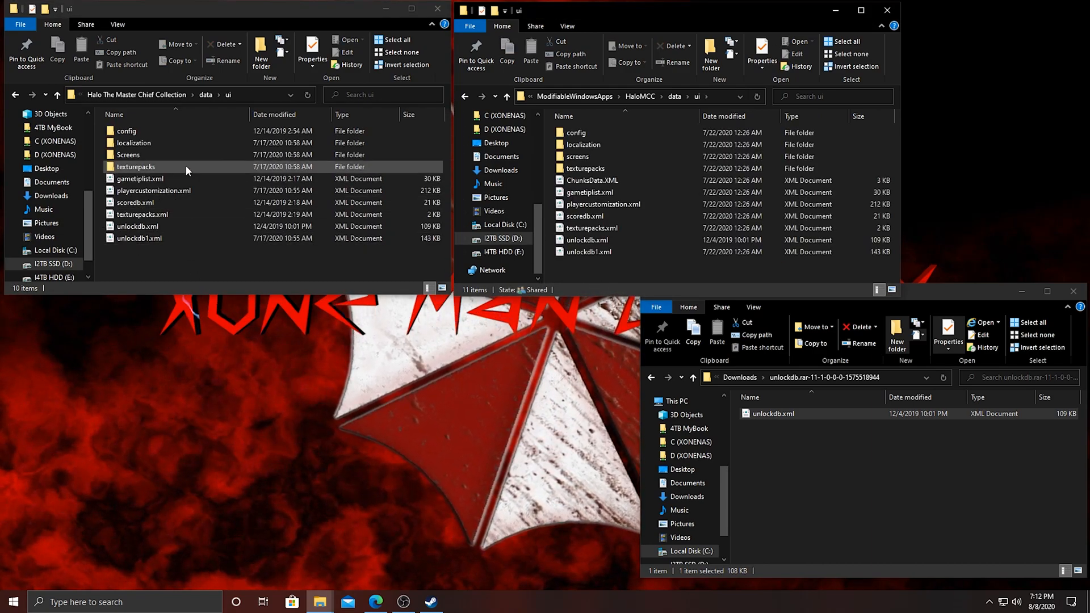
pyautogui.click(136, 226)
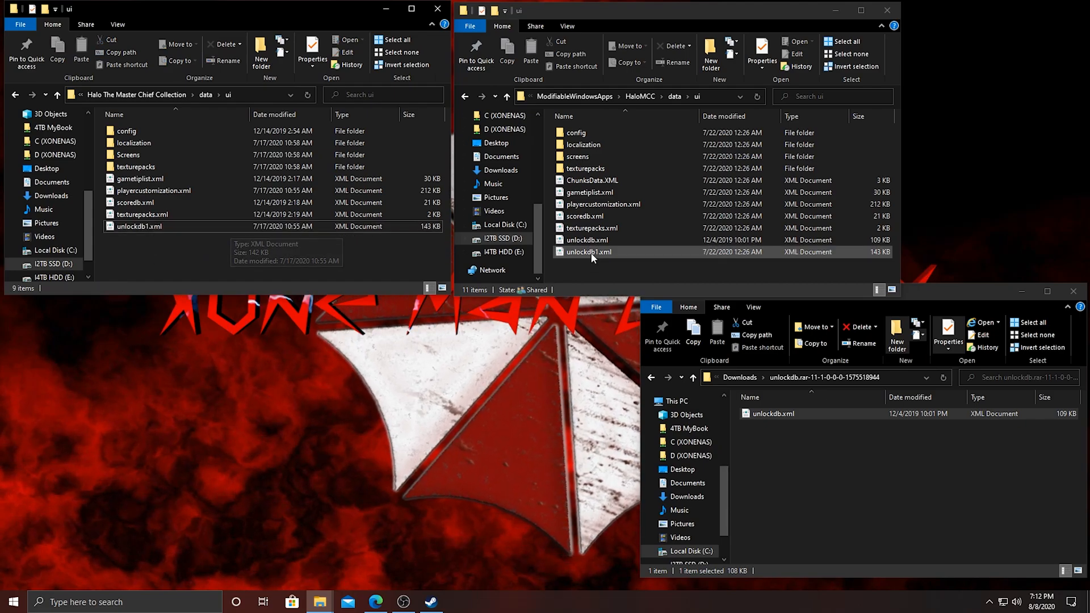
pyautogui.click(670, 46)
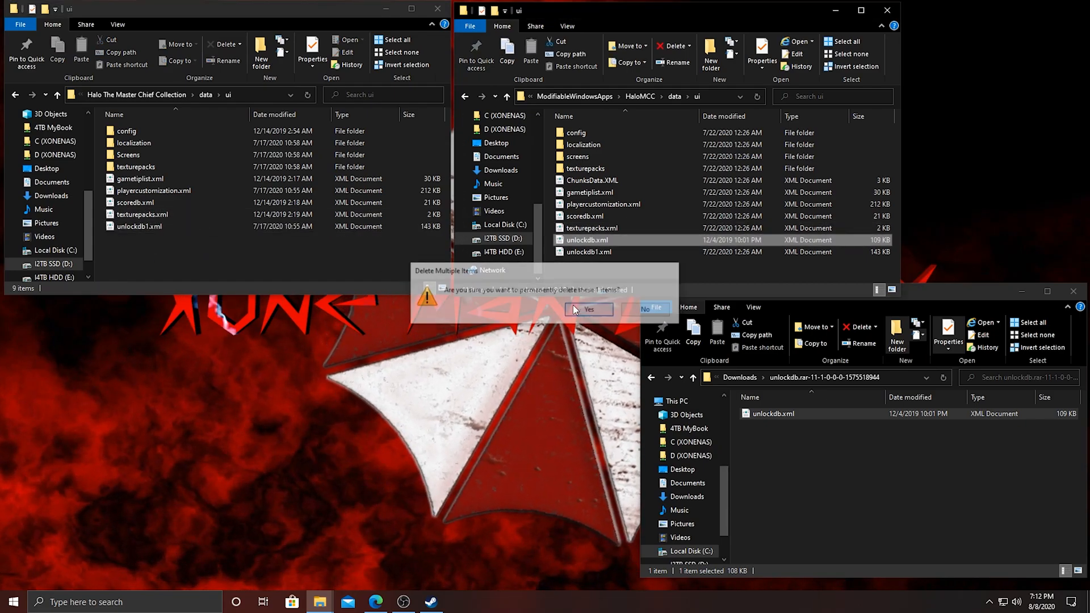
pyautogui.click(588, 310)
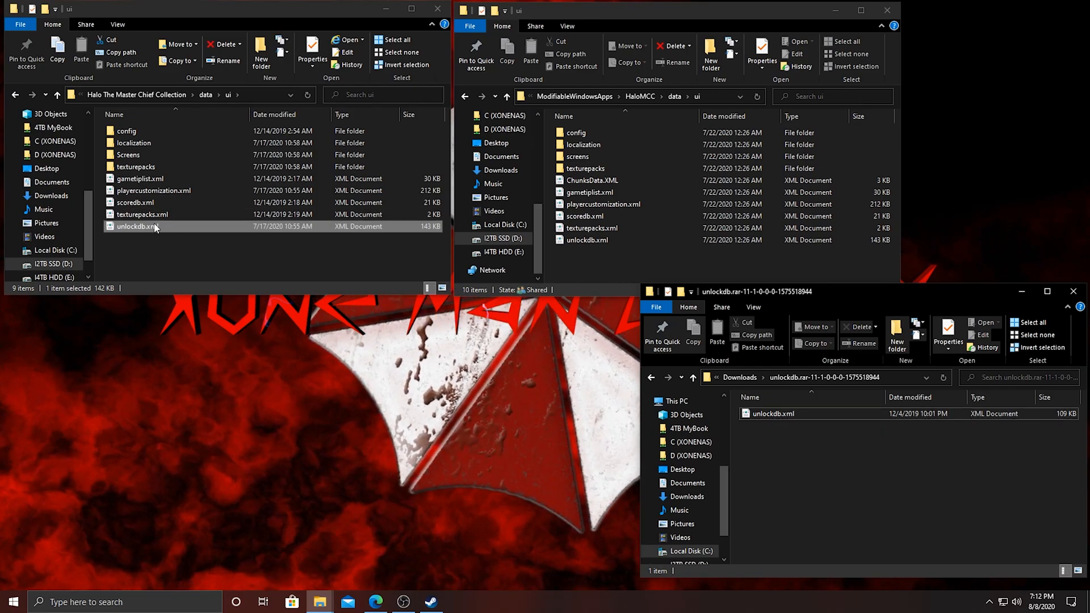
# Rename the 143 KB file back to unlockdb1.xml and copy the downloaded unlockdb.xml
pyautogui.click(137, 226)
pyautogui.write('1')
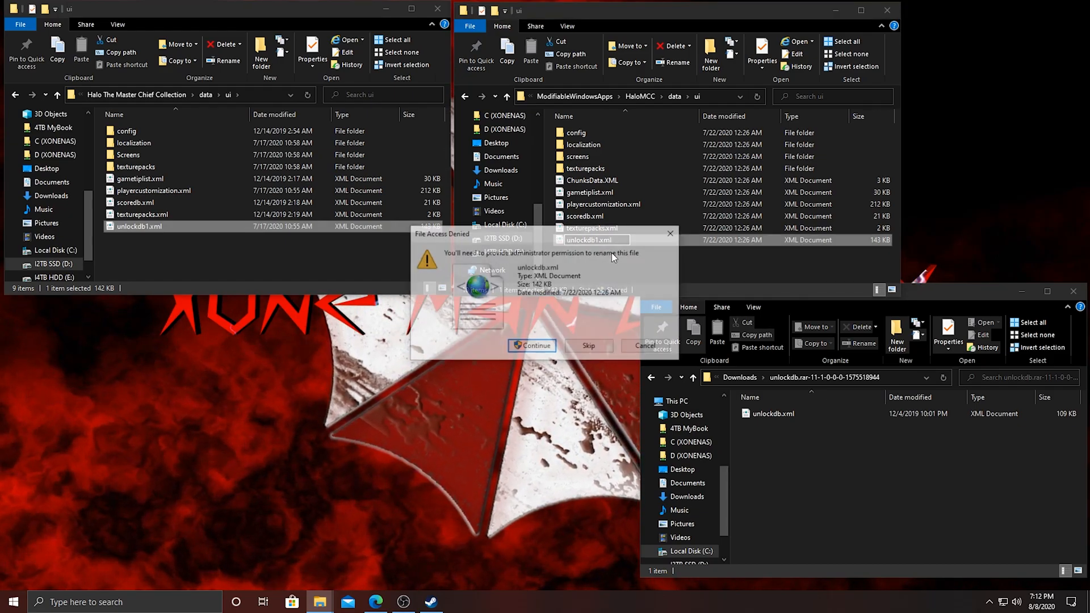
pyautogui.click(531, 346)
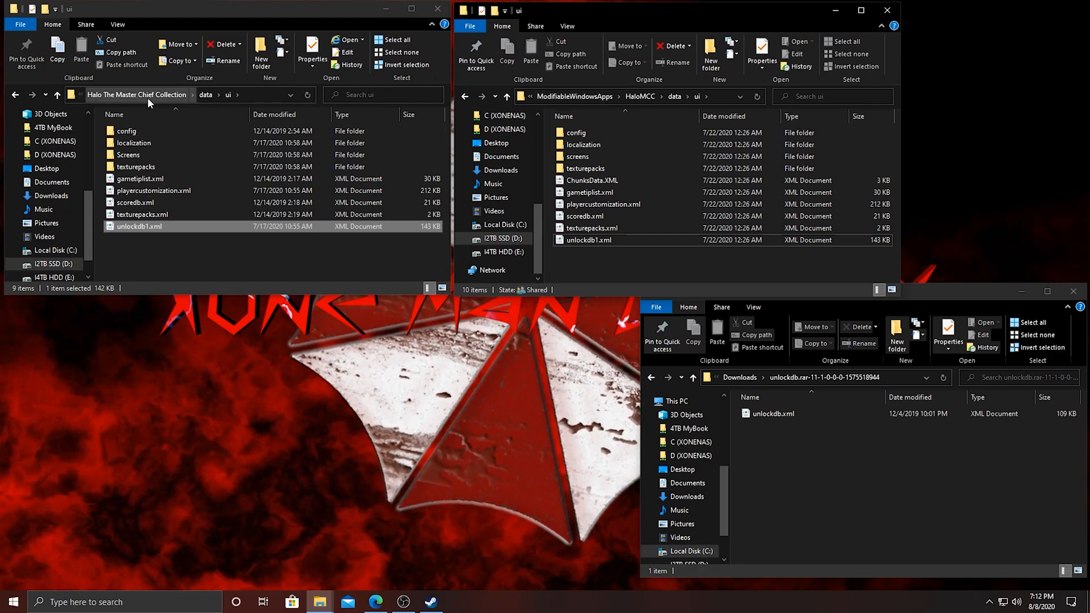
pyautogui.click(773, 413)
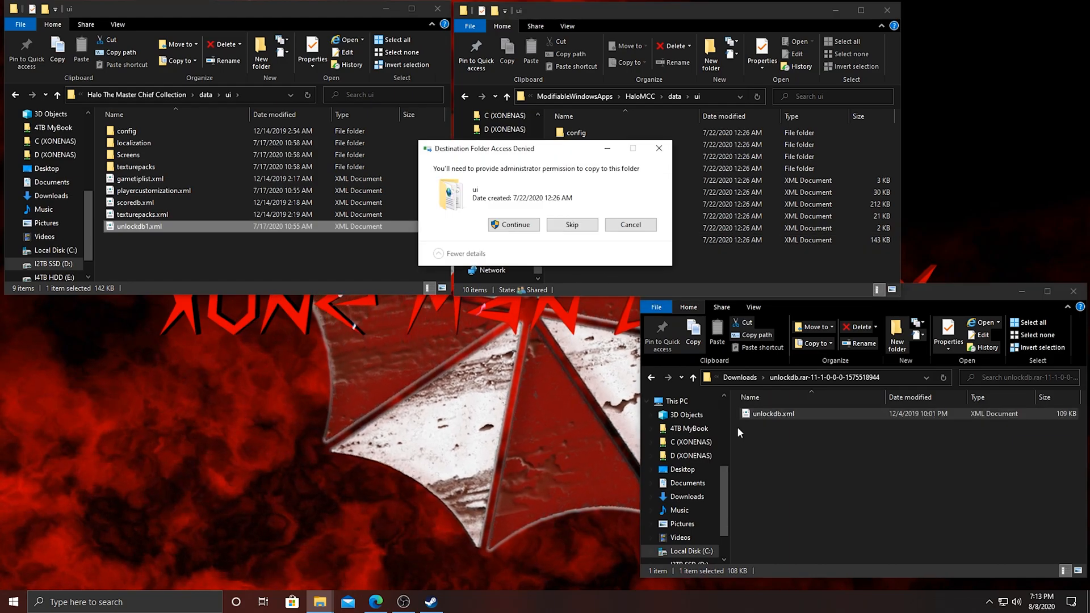
# Grant administrator permission so unlockdb.xml is pasted into HaloMCC\data\ui
pyautogui.click(513, 225)
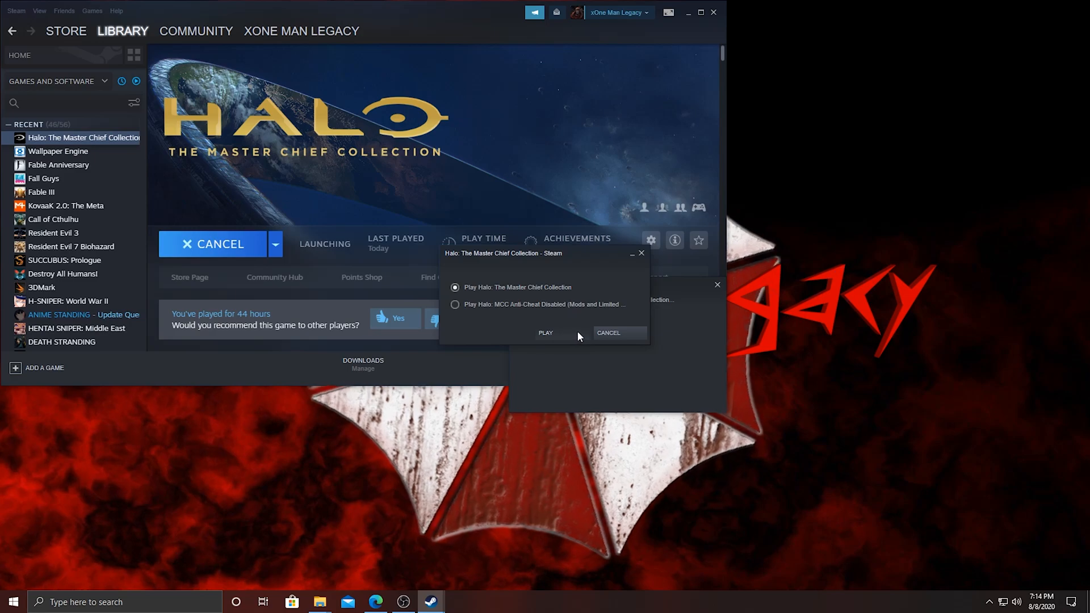
pyautogui.click(545, 334)
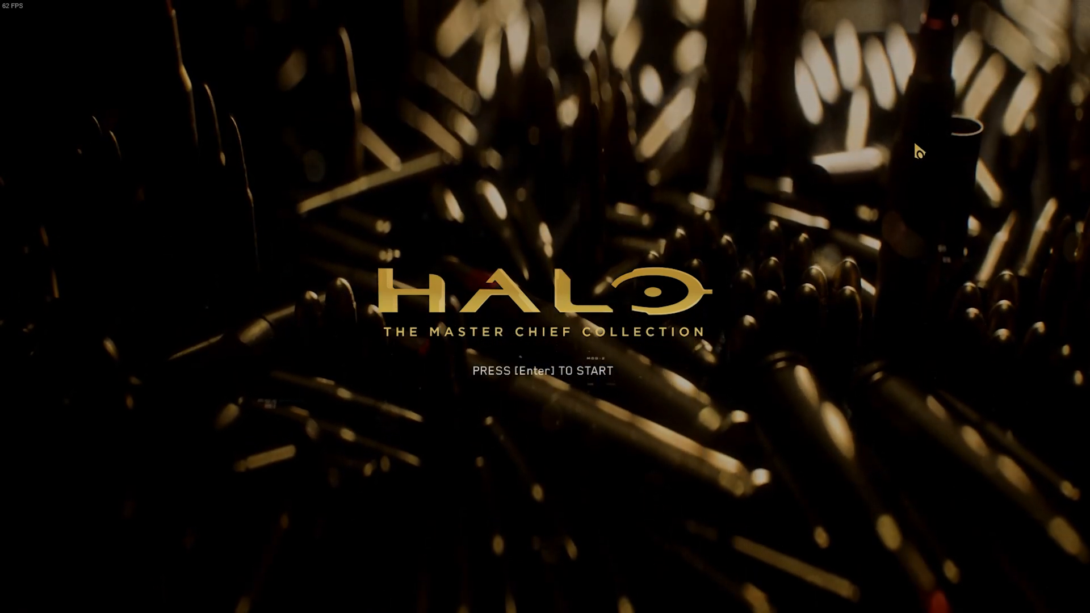
# Pass the title screen and reach the Halo: Reach Appearance customization screen
pyautogui.press('enter')
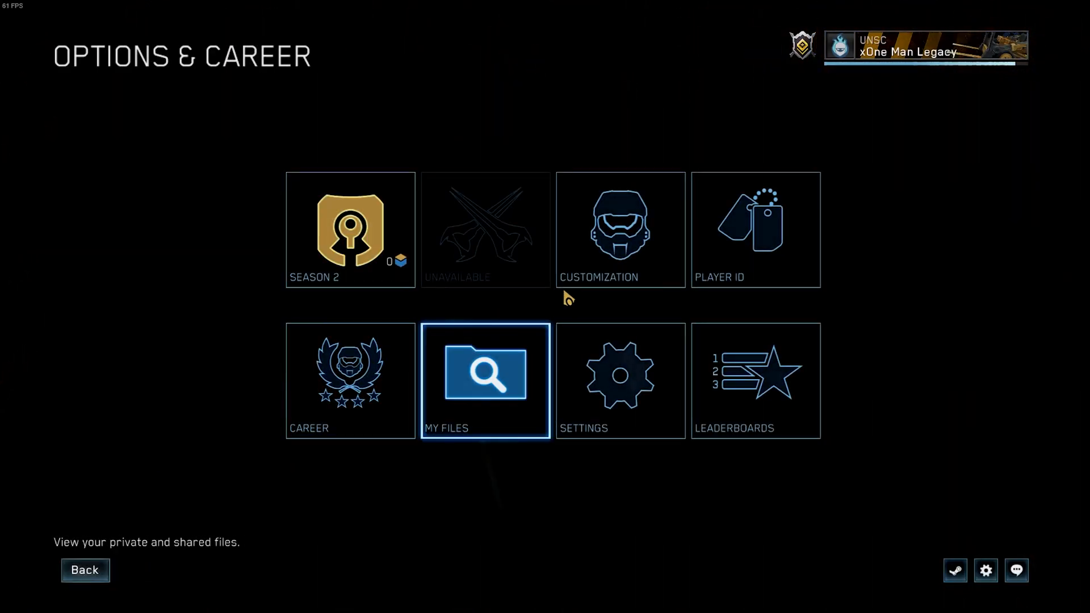
pyautogui.click(619, 229)
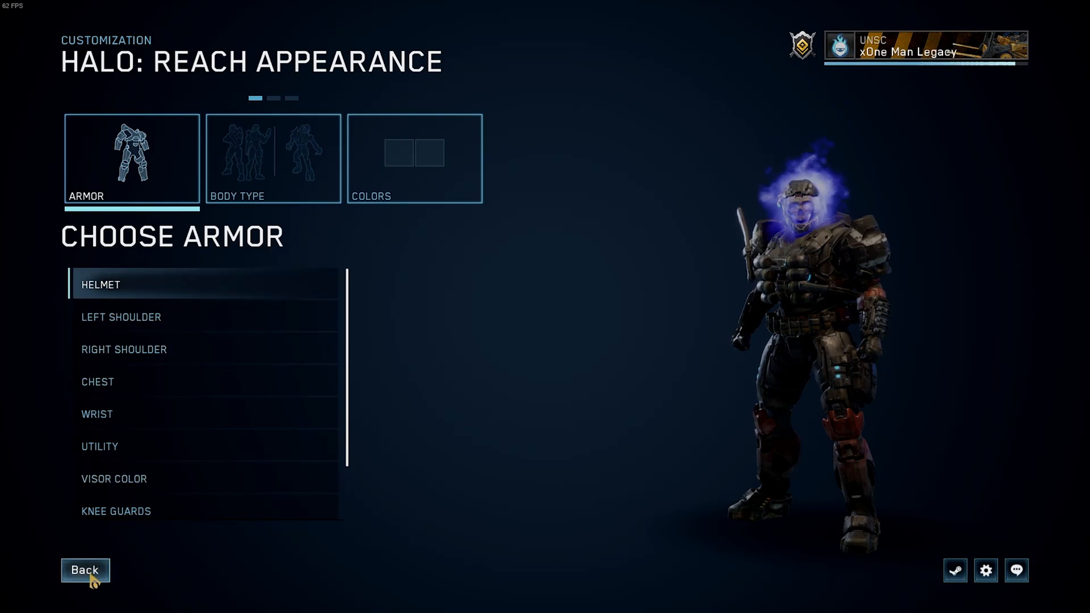
# Go back to Halo: CE Appearance, browse visor colours, and view weapon skins
pyautogui.click(85, 570)
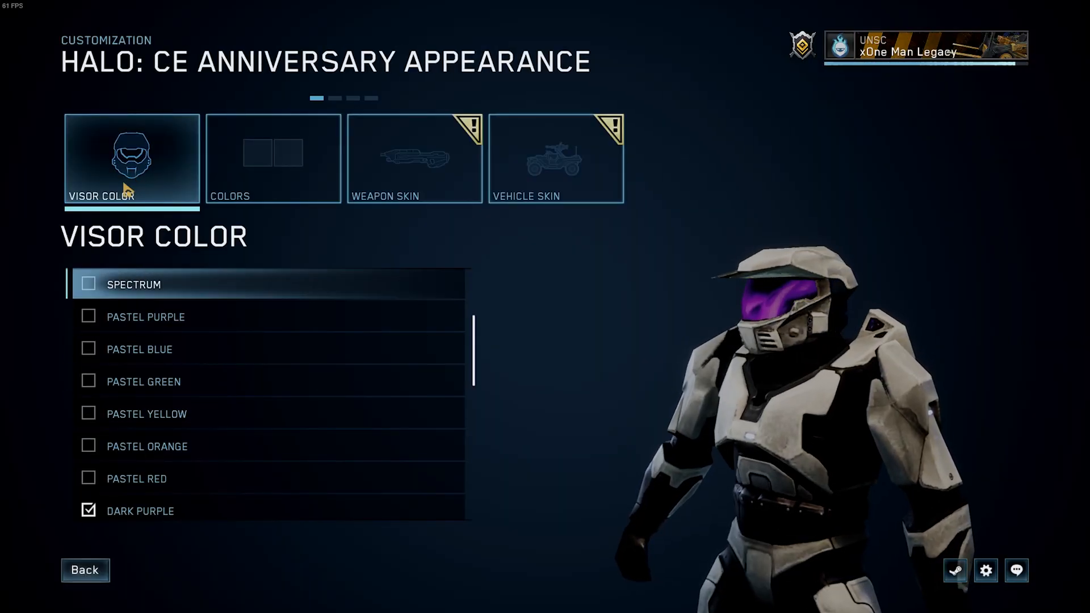
pyautogui.scroll(-3)
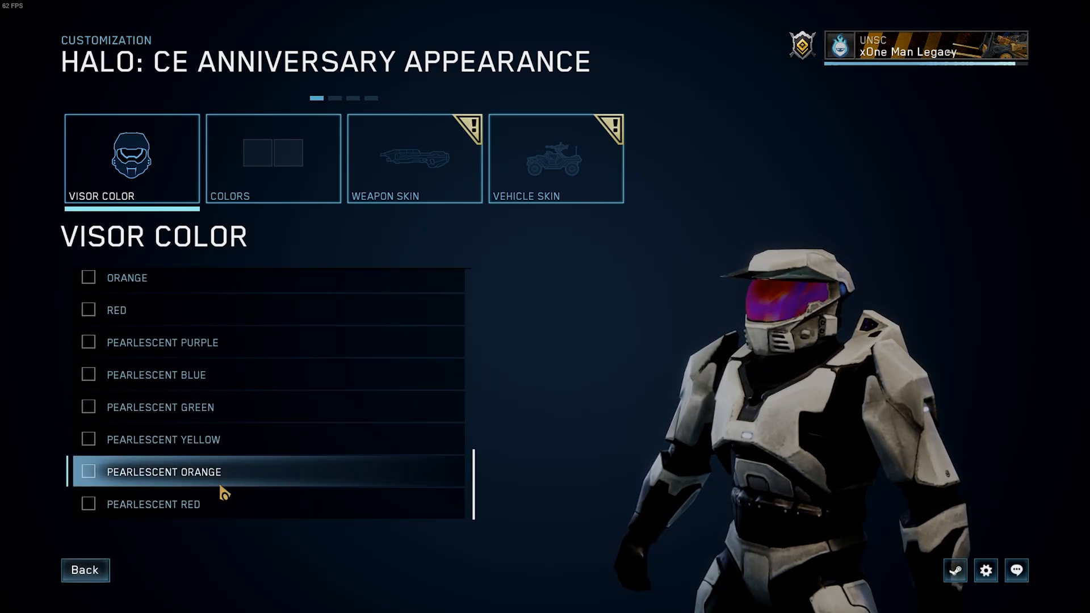
pyautogui.moveTo(197, 341)
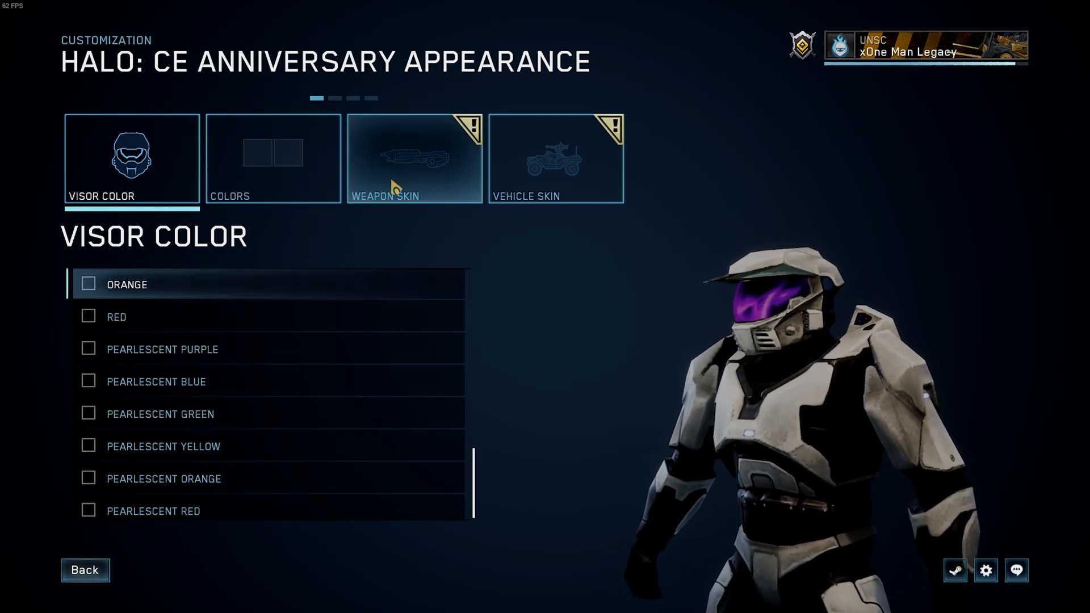
pyautogui.click(414, 158)
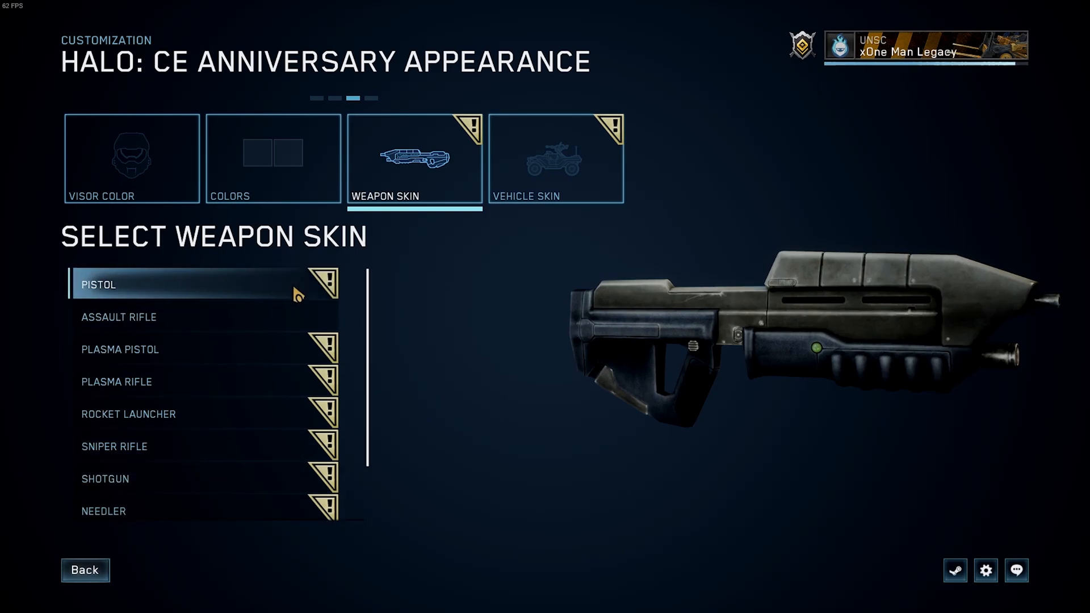
# Browse the unlocked pistol and assault rifle skins, then view vehicle skins
pyautogui.scroll(-3)
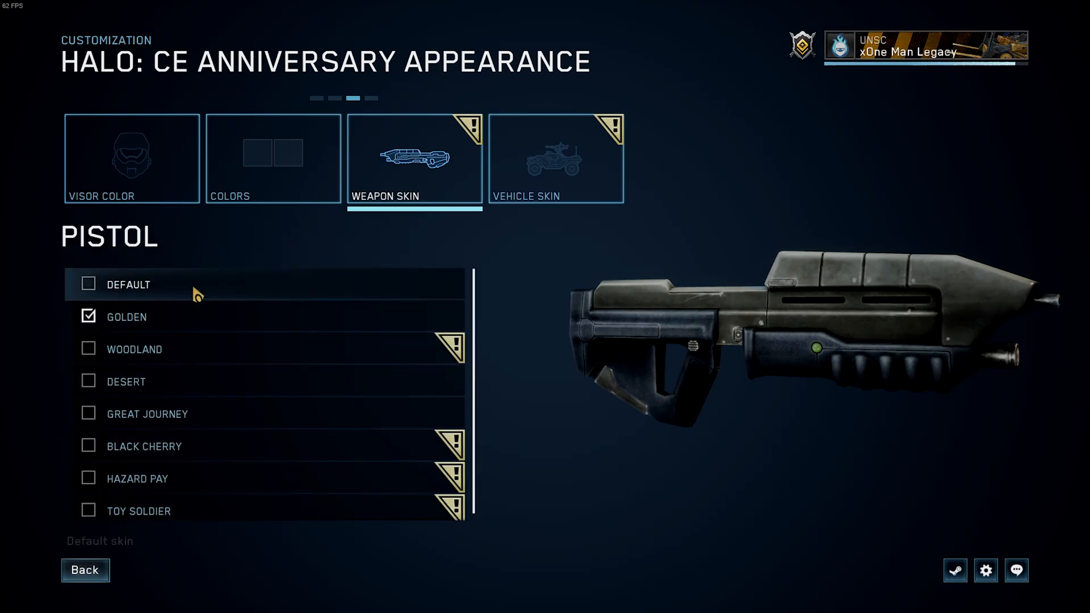
pyautogui.moveTo(209, 348)
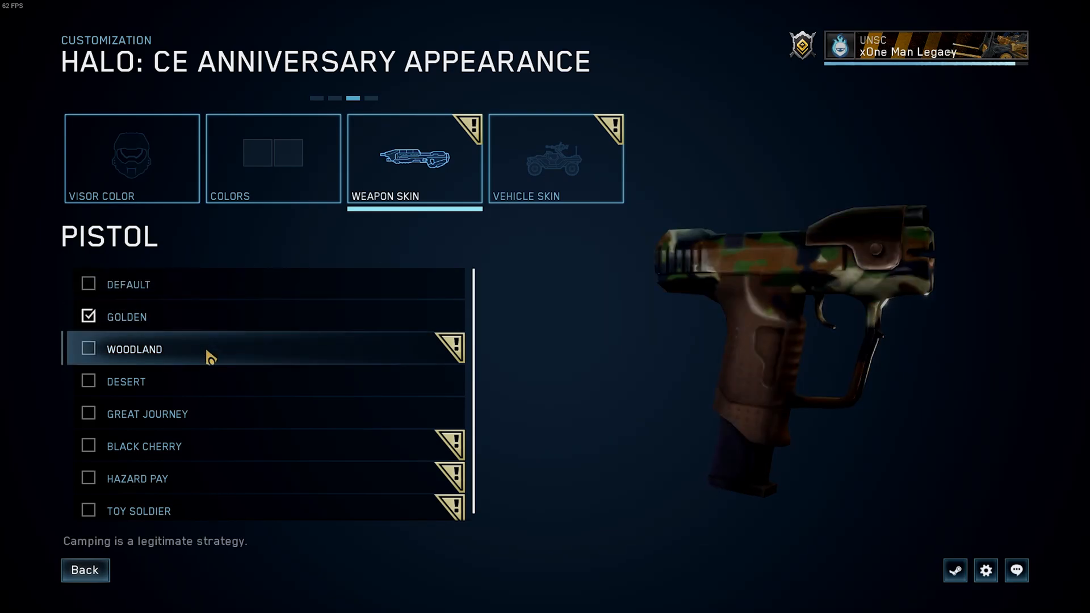
pyautogui.moveTo(223, 413)
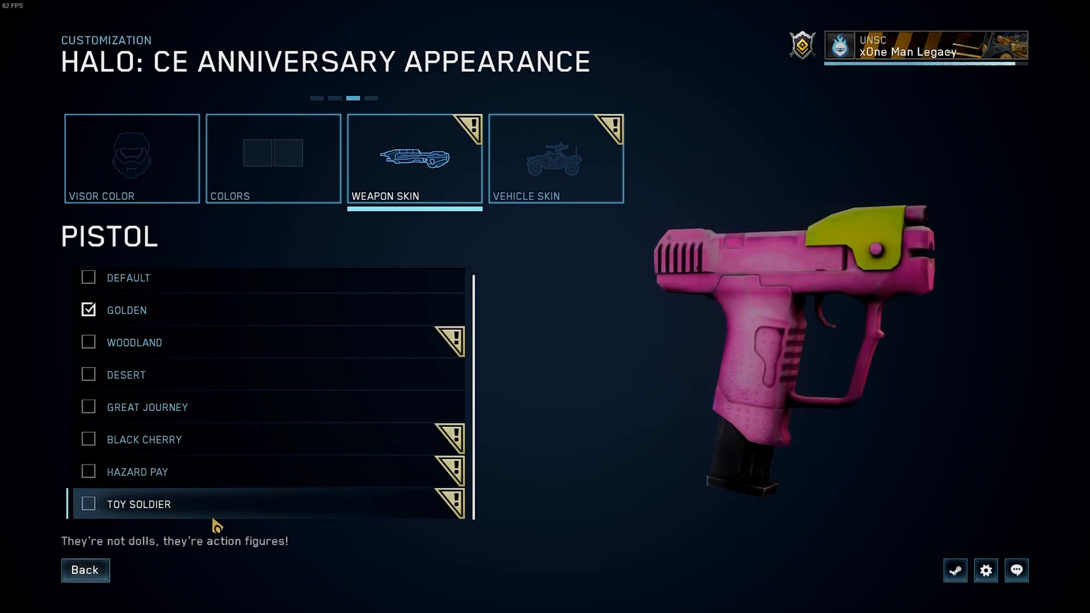
pyautogui.click(85, 569)
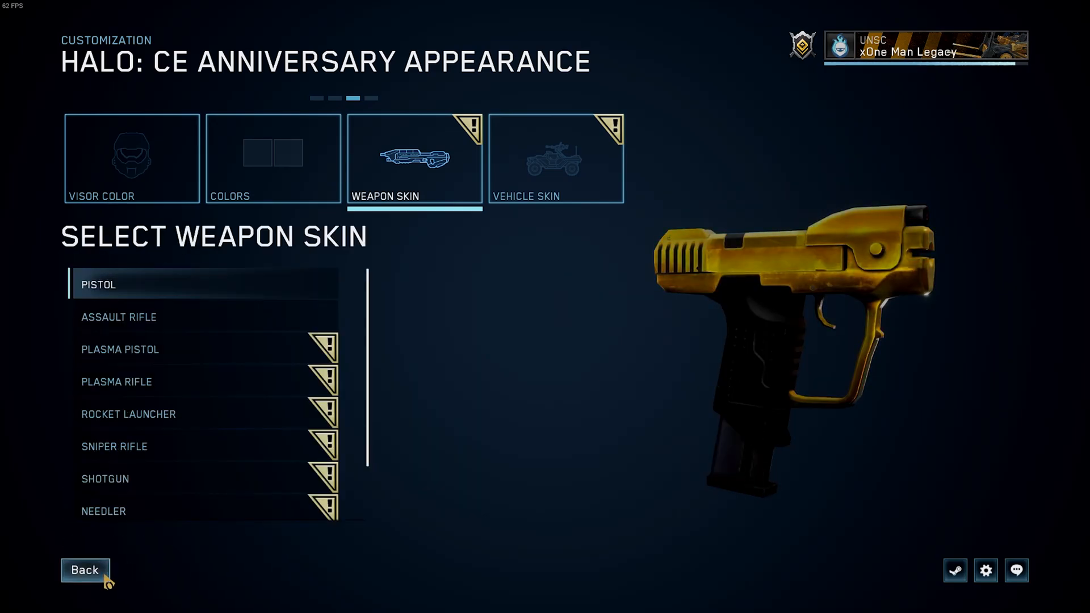
pyautogui.click(118, 317)
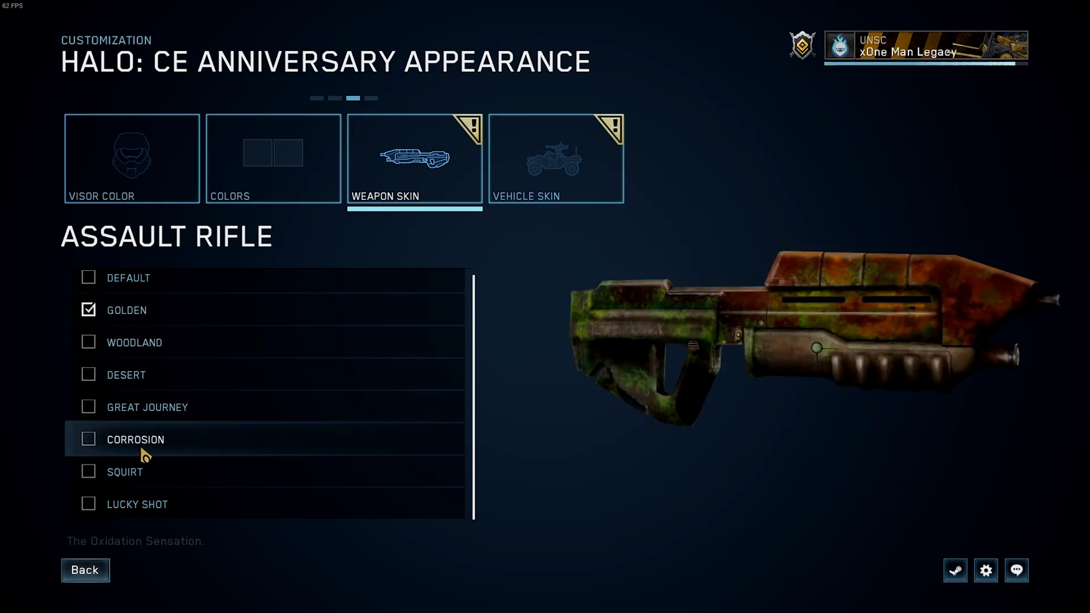
pyautogui.click(555, 158)
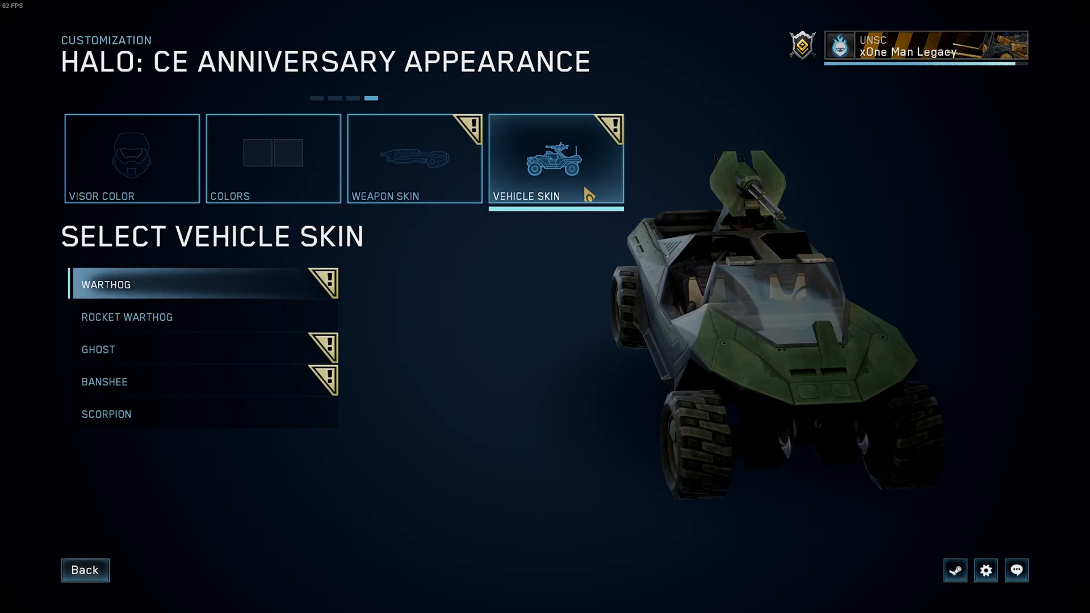
pyautogui.moveTo(226, 327)
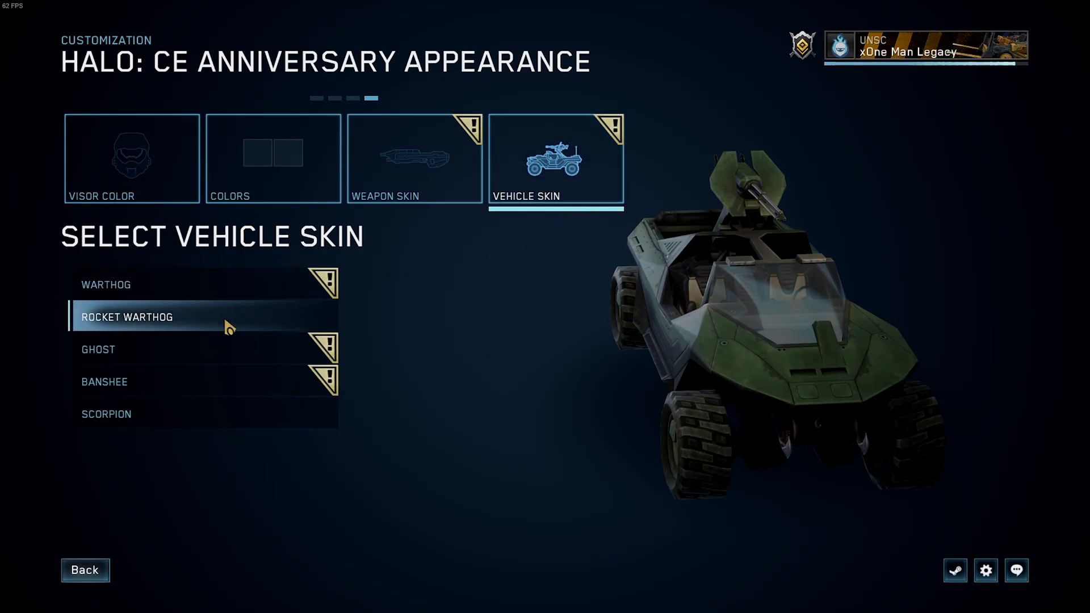
# Browse the Warthog, Ghost and Banshee skins, then equip Bengal on the Scorpion
pyautogui.click(106, 284)
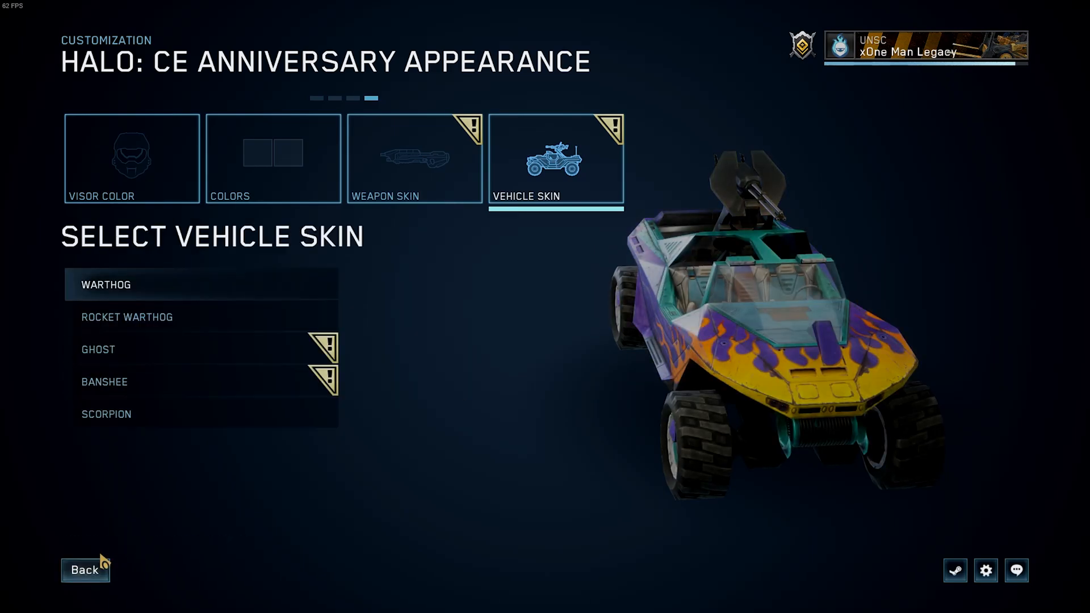
pyautogui.click(127, 316)
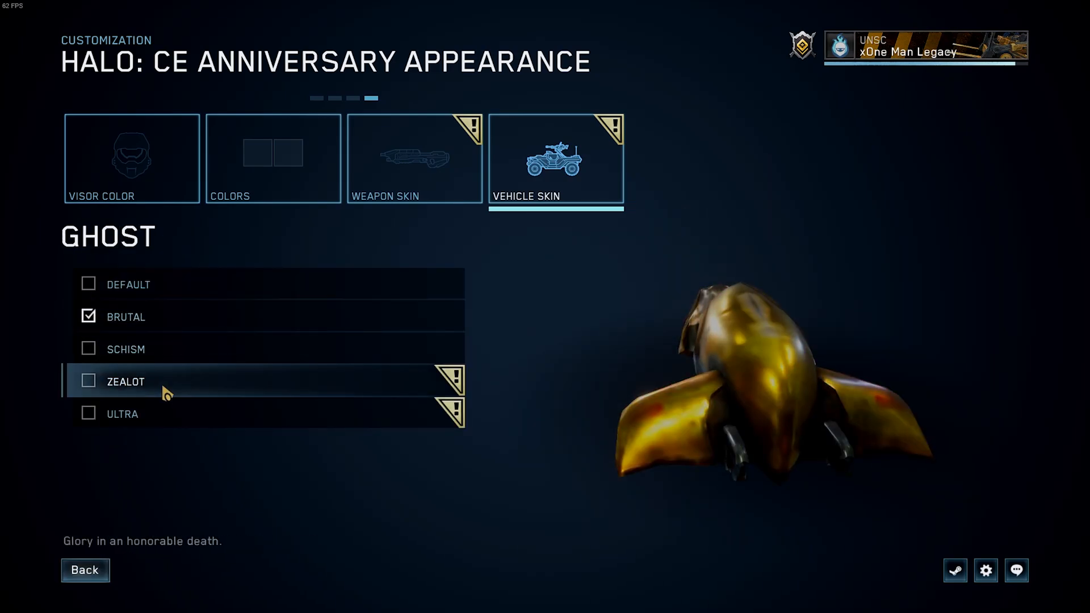
pyautogui.click(126, 349)
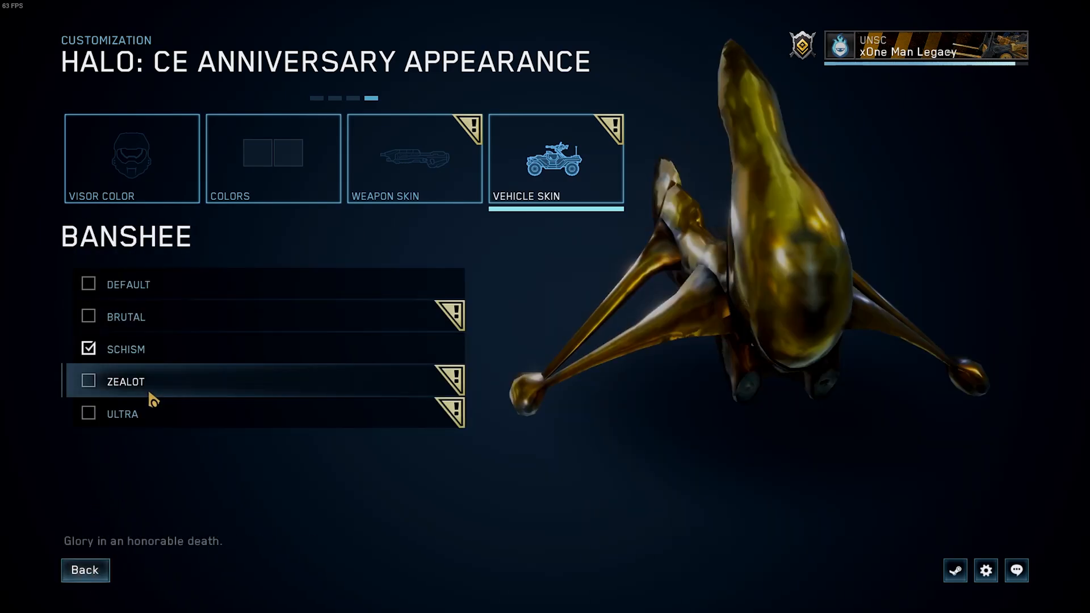
pyautogui.click(121, 414)
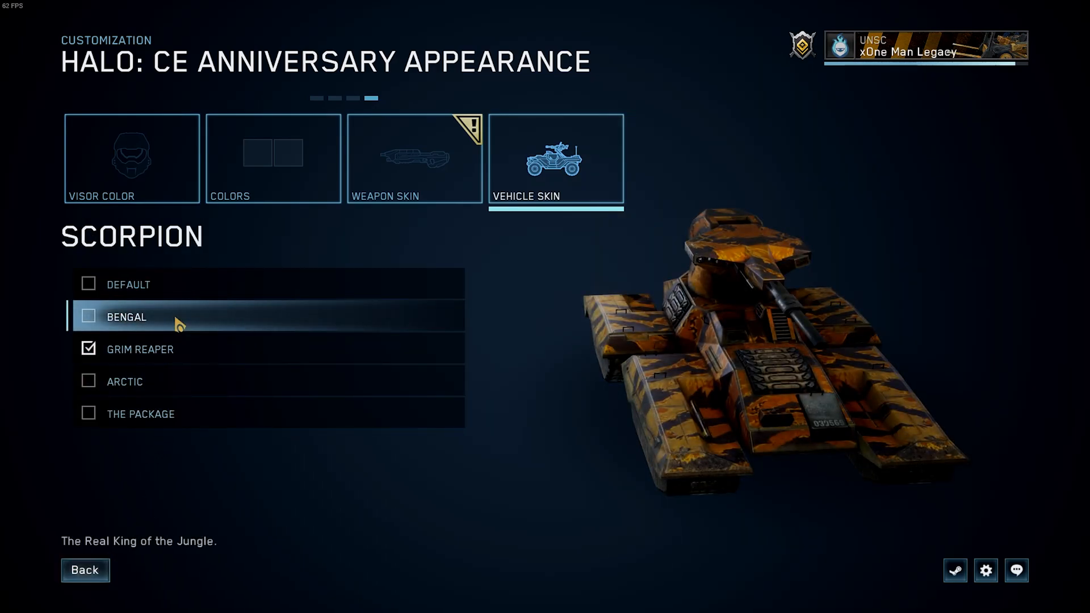
pyautogui.click(127, 316)
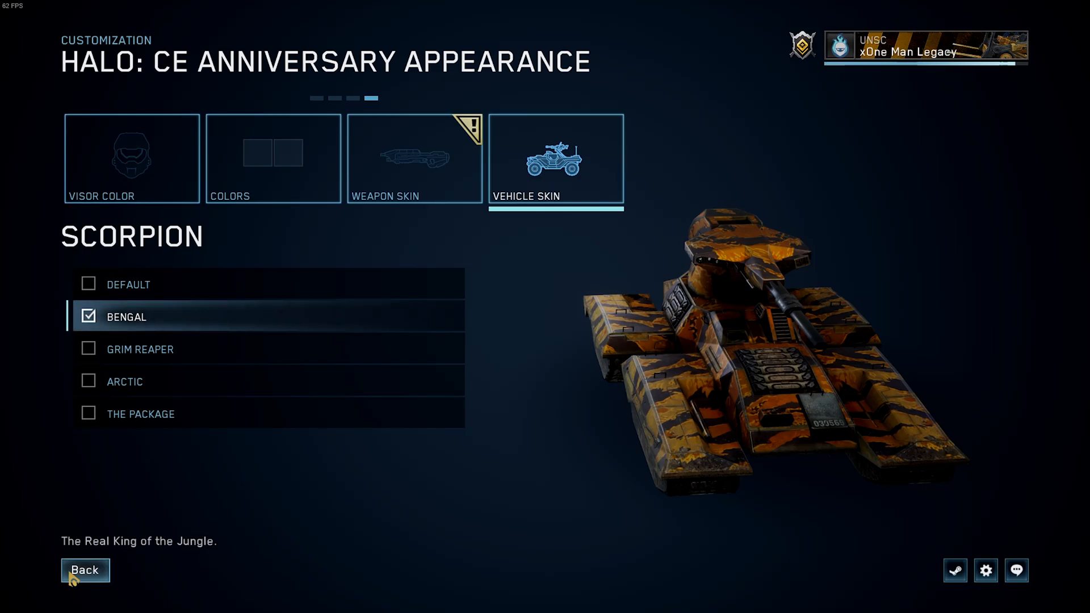
pyautogui.click(84, 570)
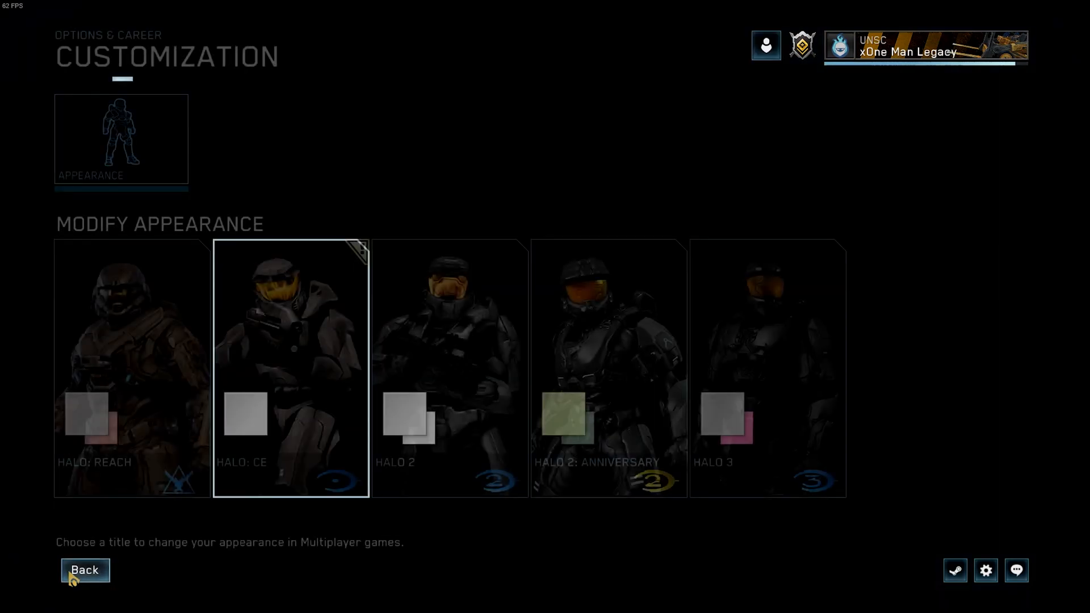
# Back out of customization to the main menu and open Multiplayer
pyautogui.click(84, 569)
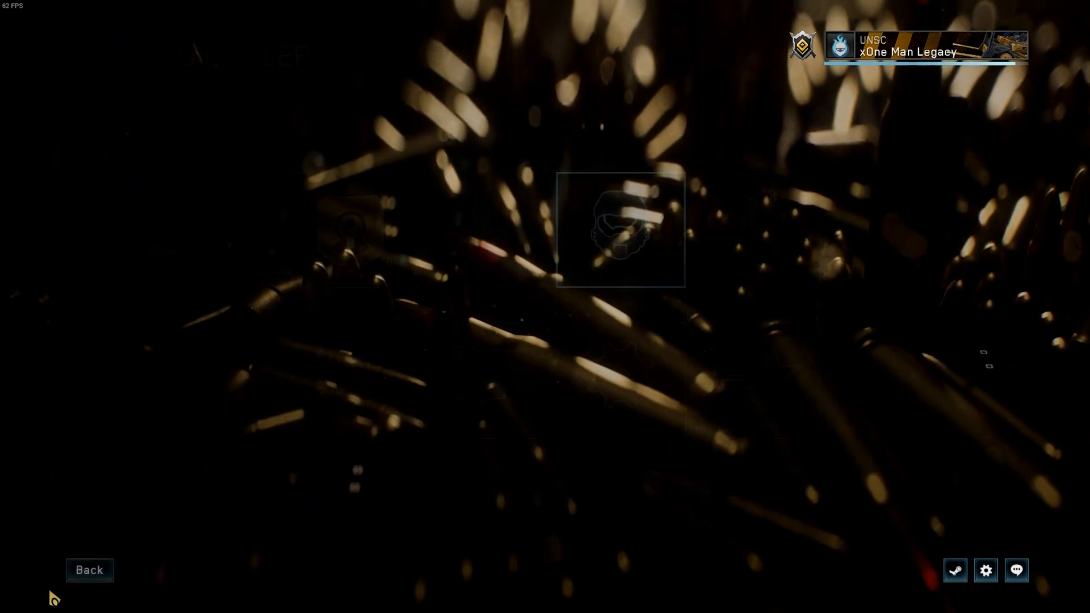
pyautogui.click(89, 570)
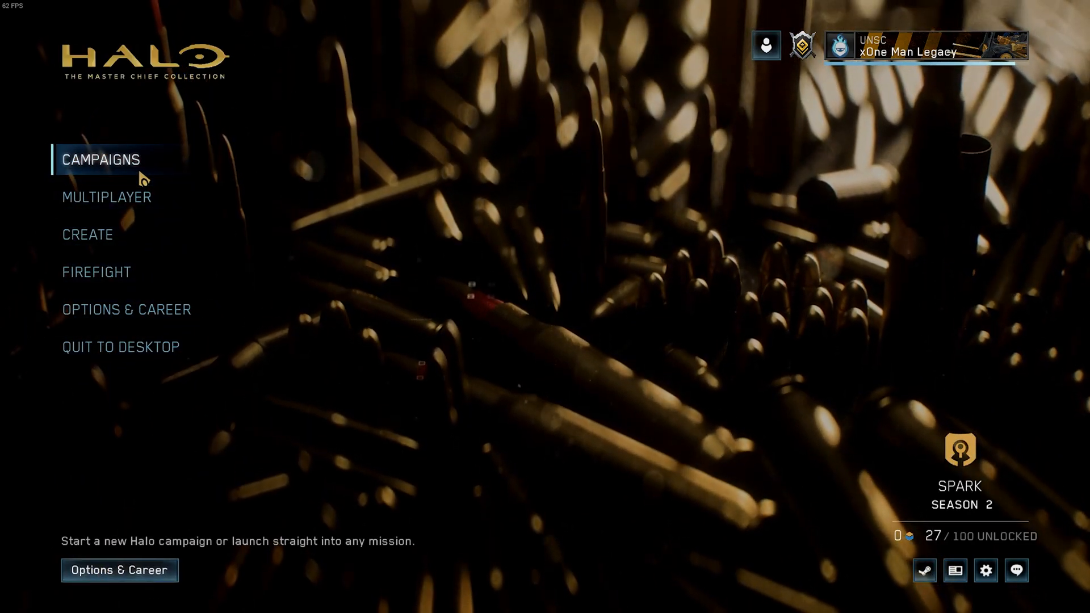
pyautogui.moveTo(96, 271)
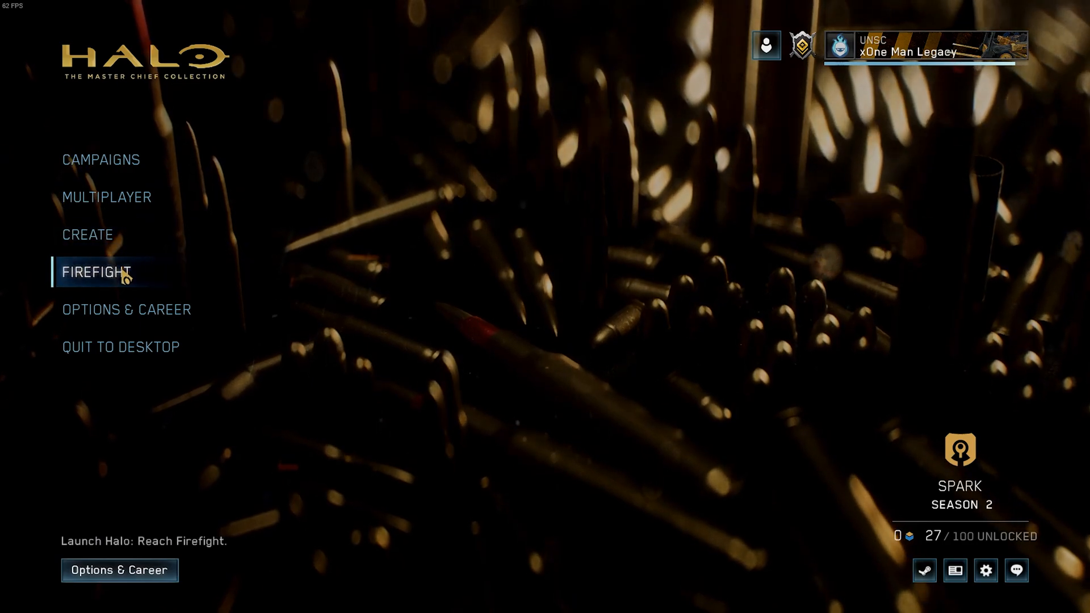
pyautogui.moveTo(87, 234)
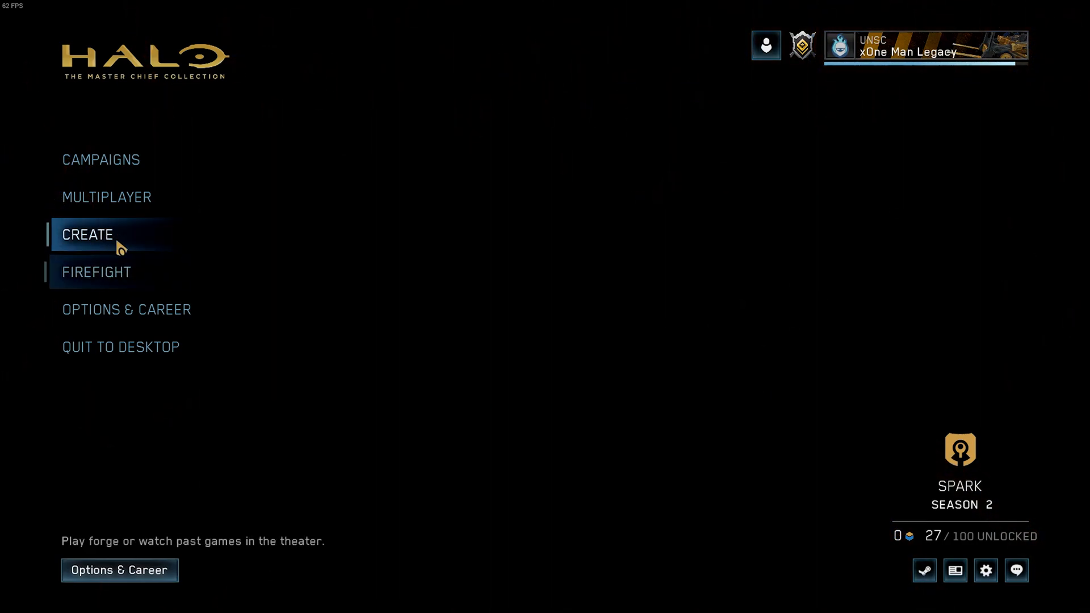
pyautogui.click(106, 197)
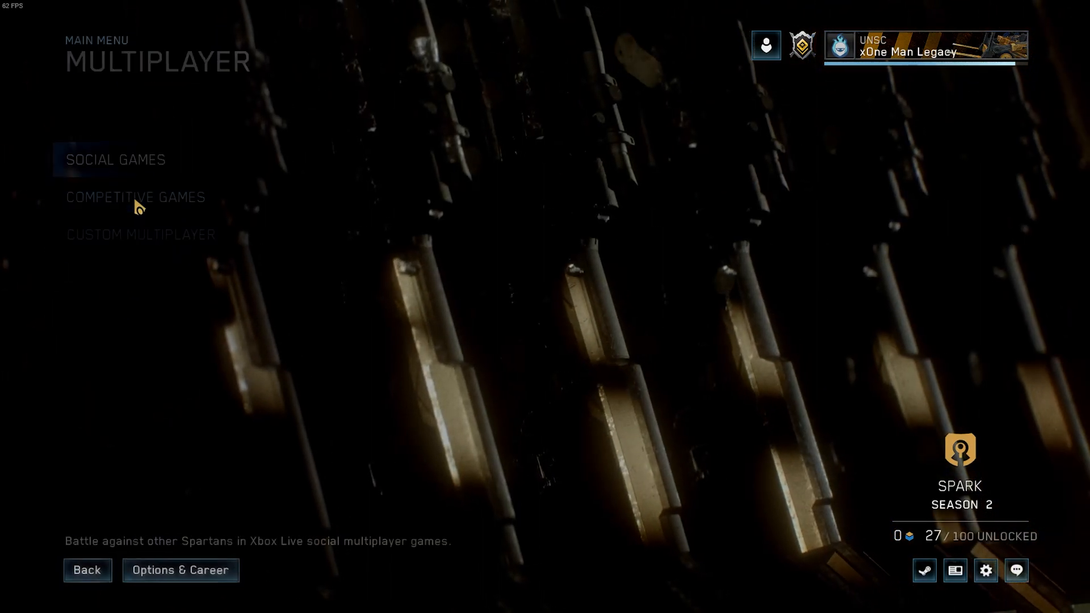
# Look over the Custom Multiplayer game choices, then return to the Multiplayer menu
pyautogui.click(140, 234)
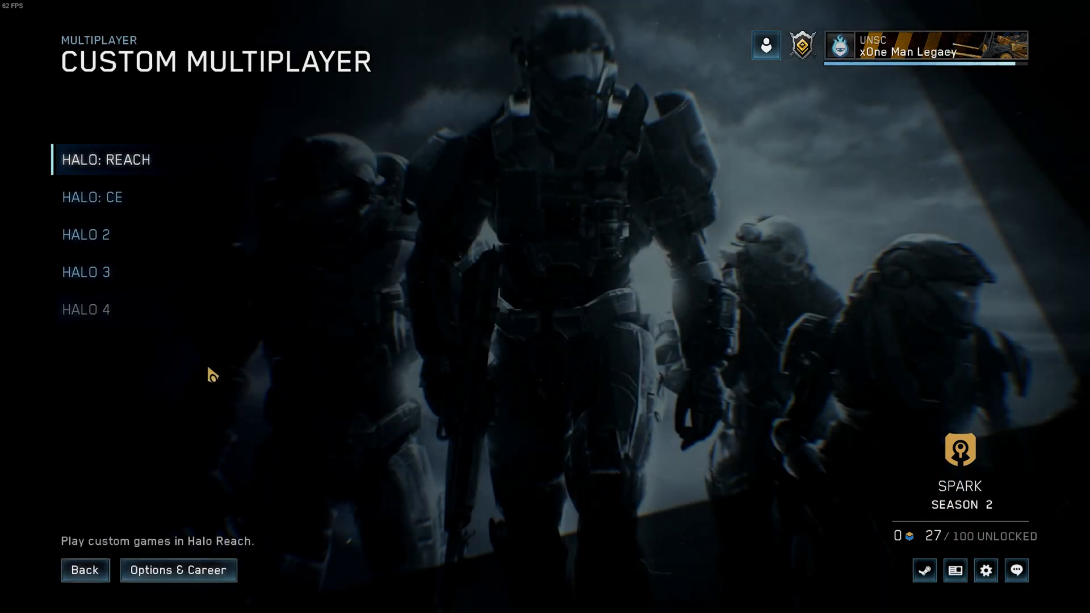
pyautogui.click(86, 235)
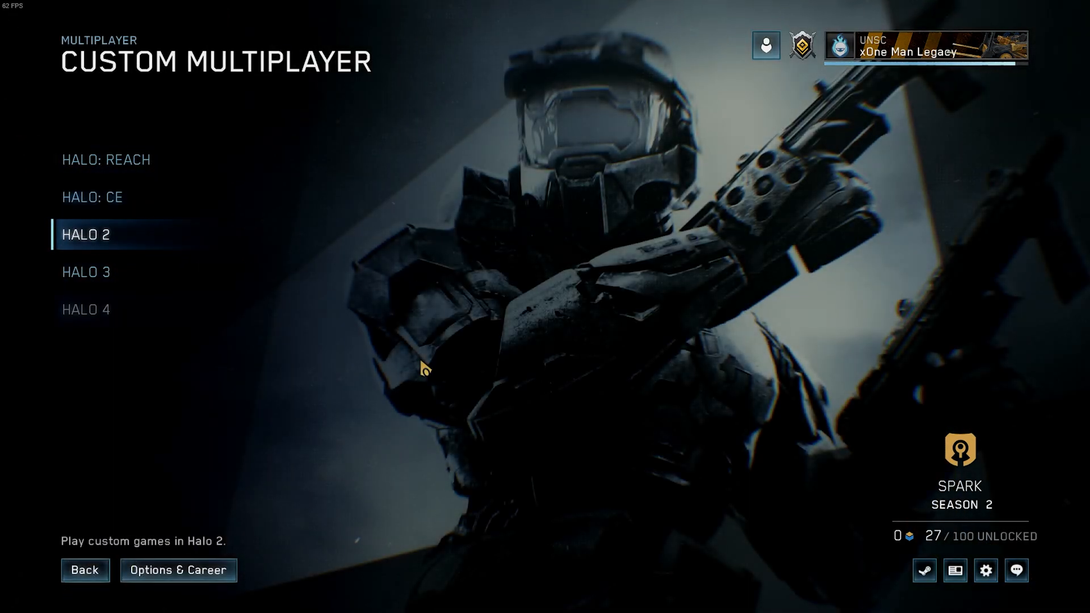
pyautogui.click(85, 569)
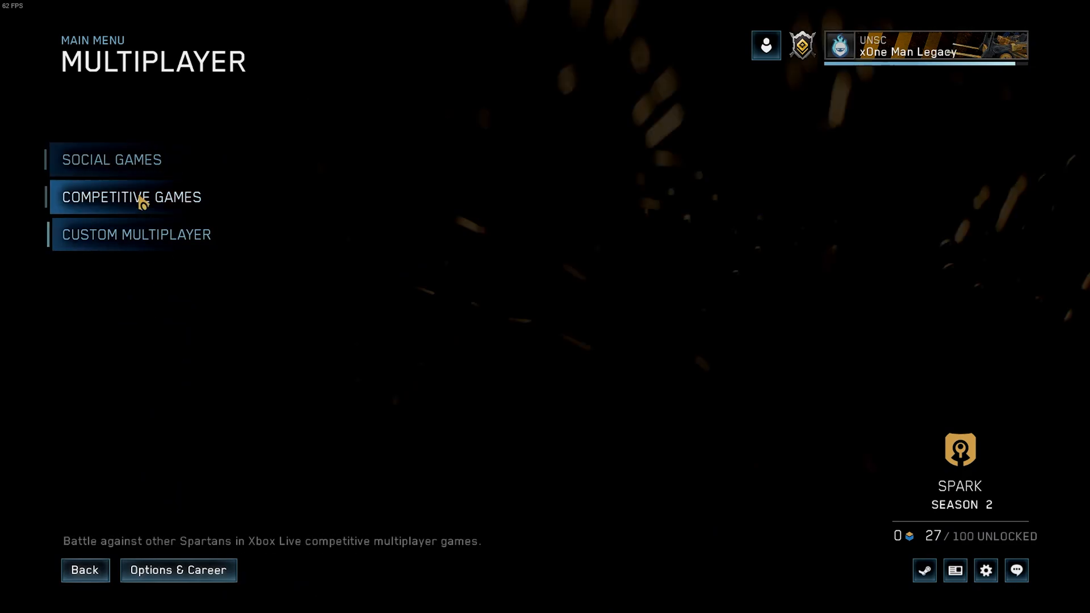
pyautogui.click(130, 197)
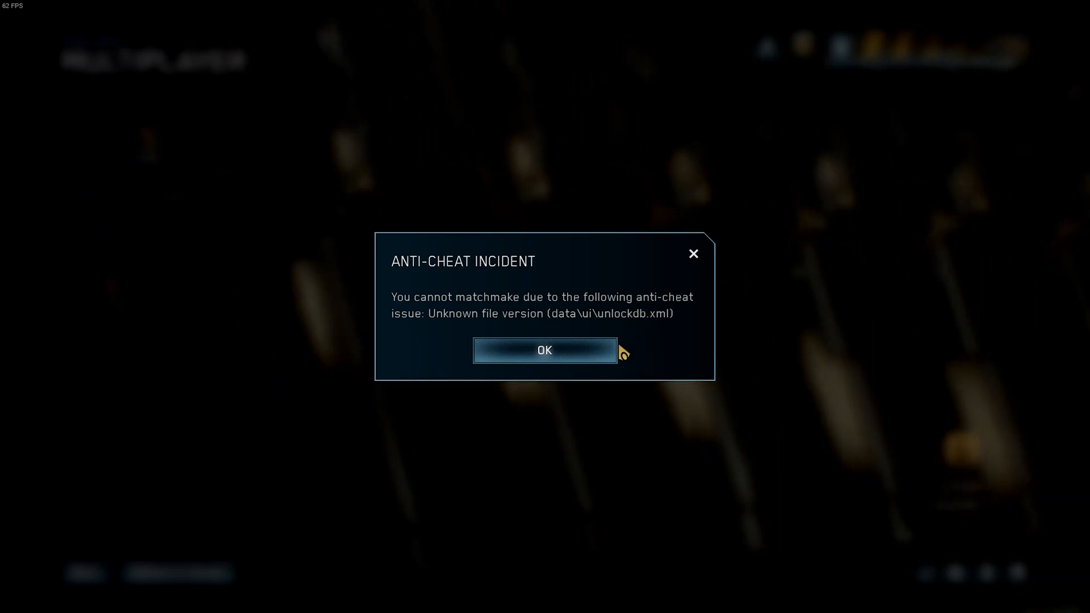
pyautogui.click(544, 351)
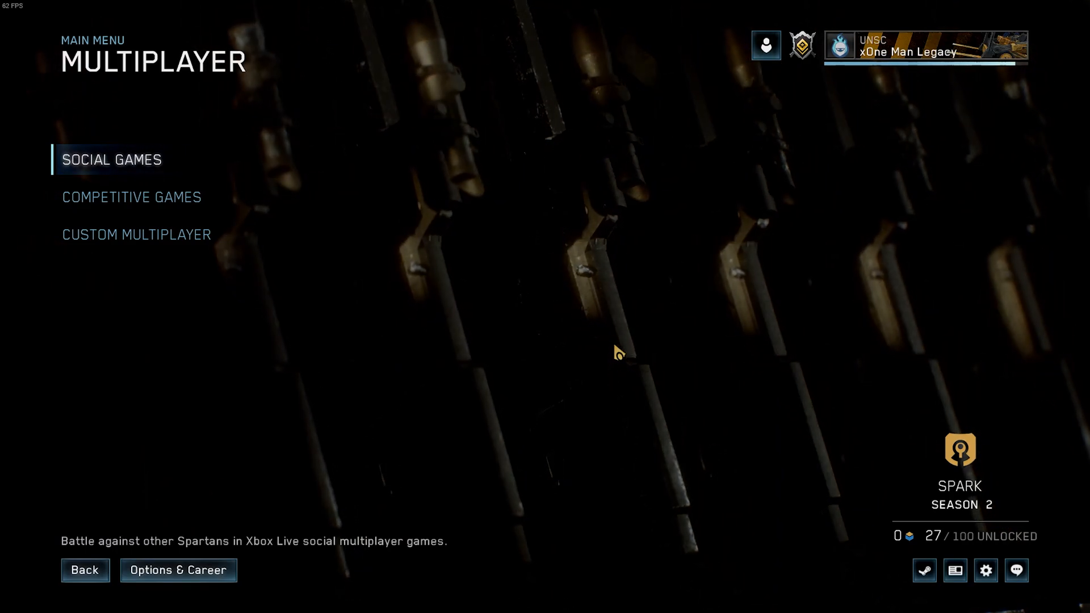